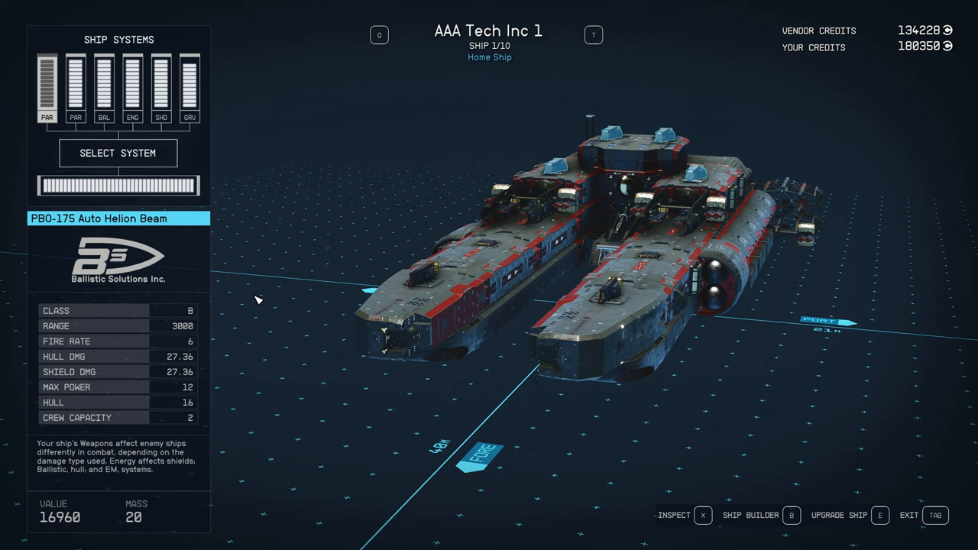
{"action": "mouse_move", "coordinate": [263, 307]}
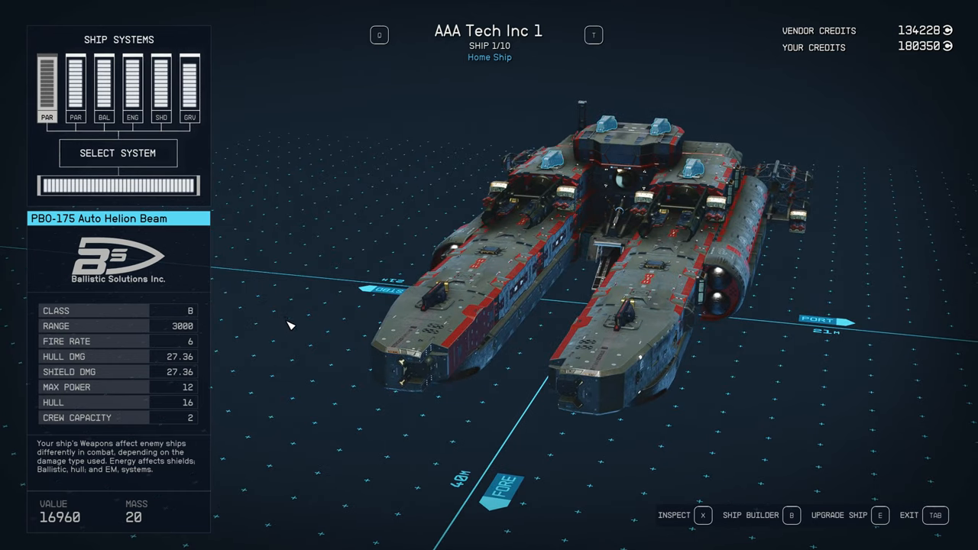
- Review the ship summary and Auto Helion Beam stats, then the Assurance SG-1800 Shield Generator
{"action": "left_click", "coordinate": [119, 152]}
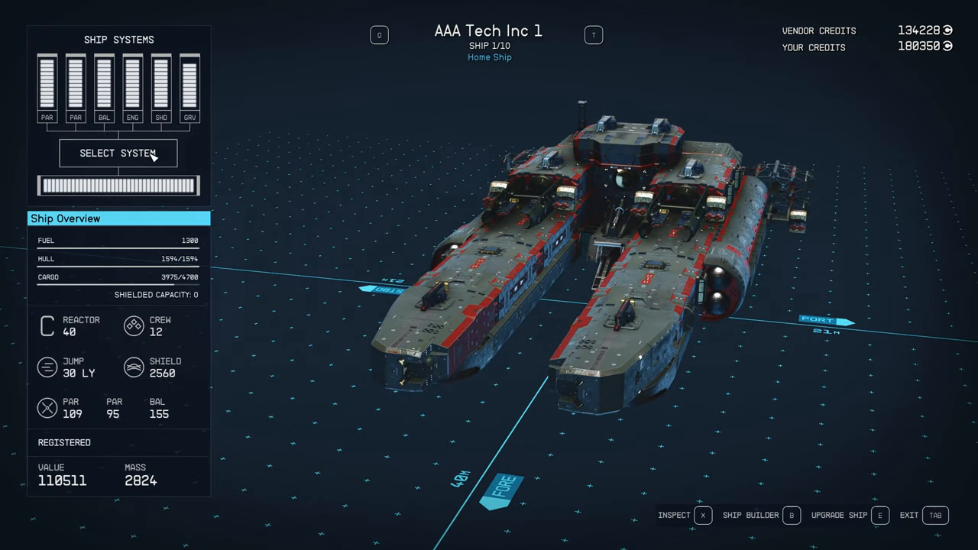
{"action": "left_click", "coordinate": [46, 84]}
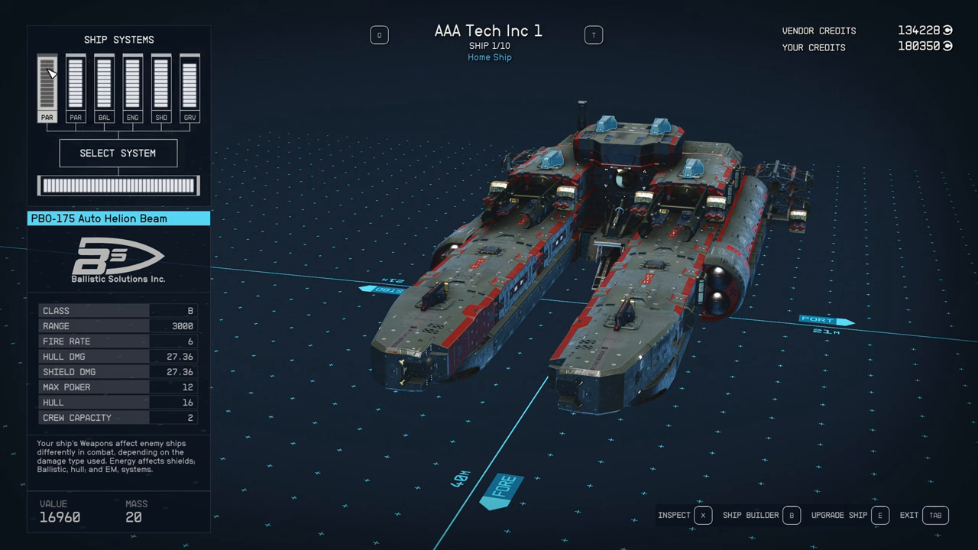
{"action": "mouse_move", "coordinate": [51, 82]}
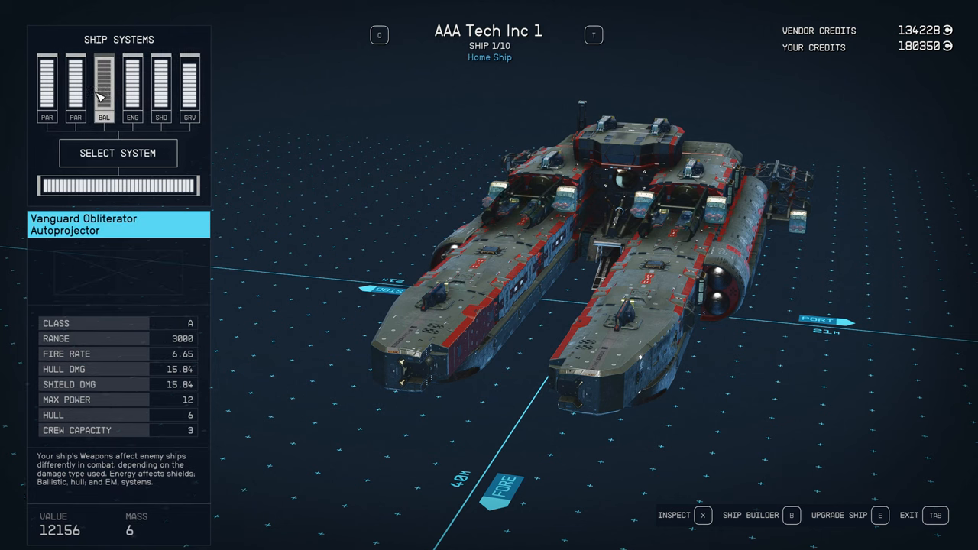
{"action": "left_click", "coordinate": [47, 88]}
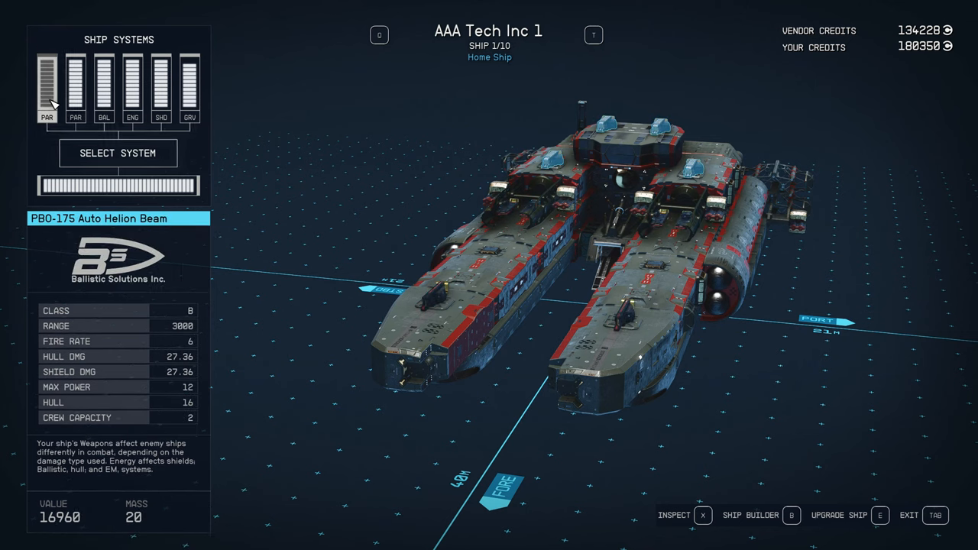
{"action": "left_click", "coordinate": [75, 83]}
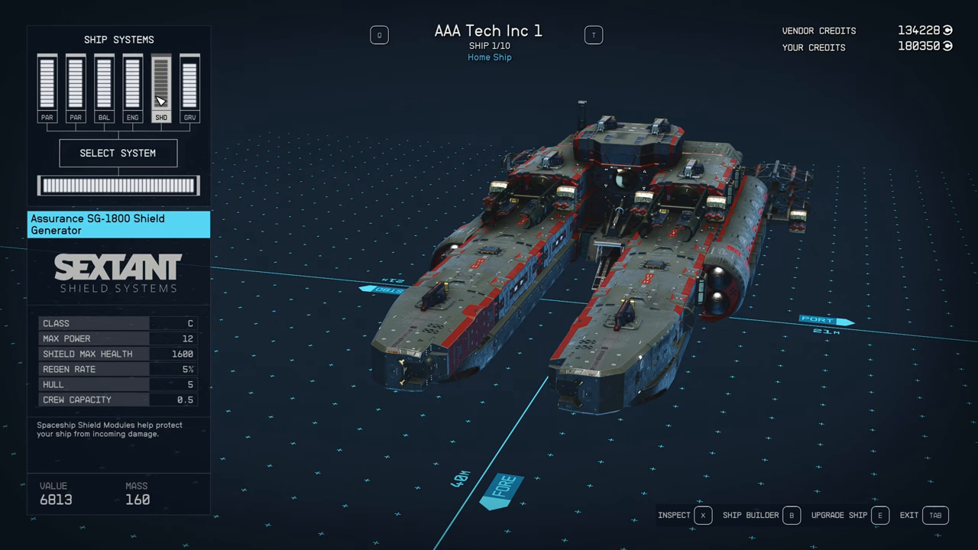
{"action": "left_click", "coordinate": [46, 80]}
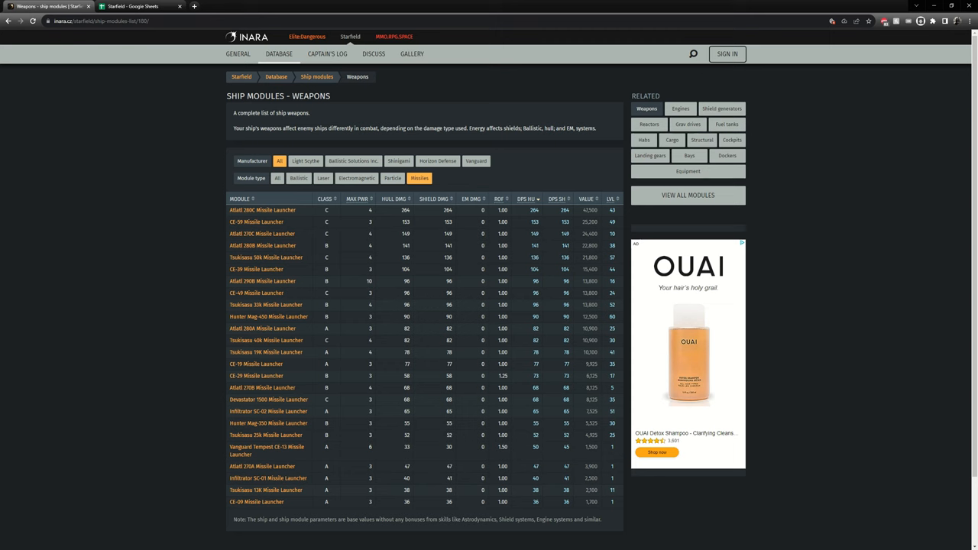
{"action": "mouse_move", "coordinate": [108, 118]}
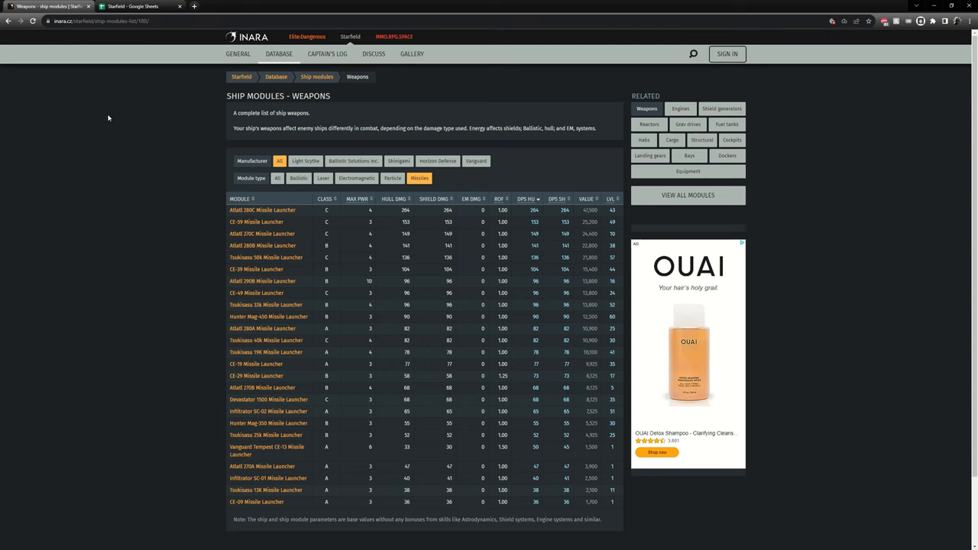
{"action": "mouse_move", "coordinate": [308, 37]}
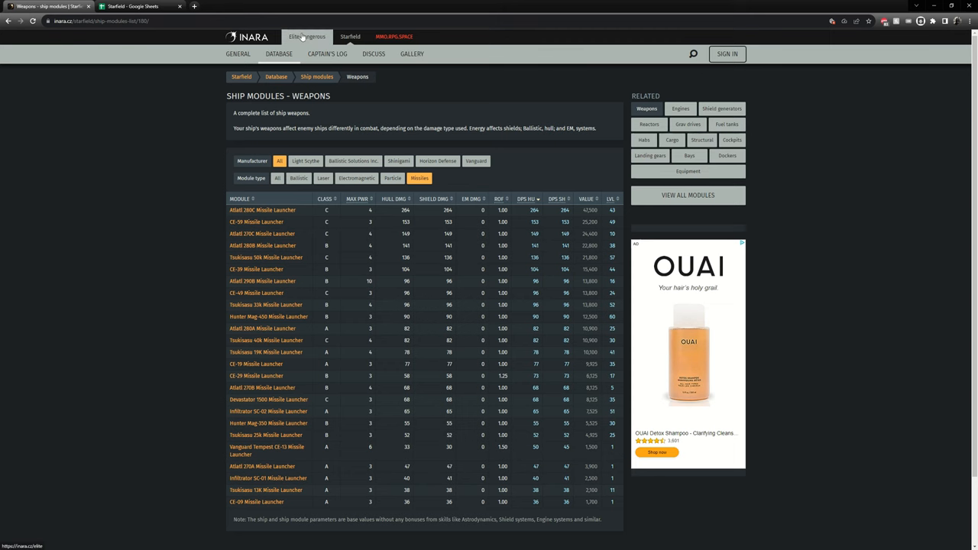
{"action": "mouse_move", "coordinate": [134, 126]}
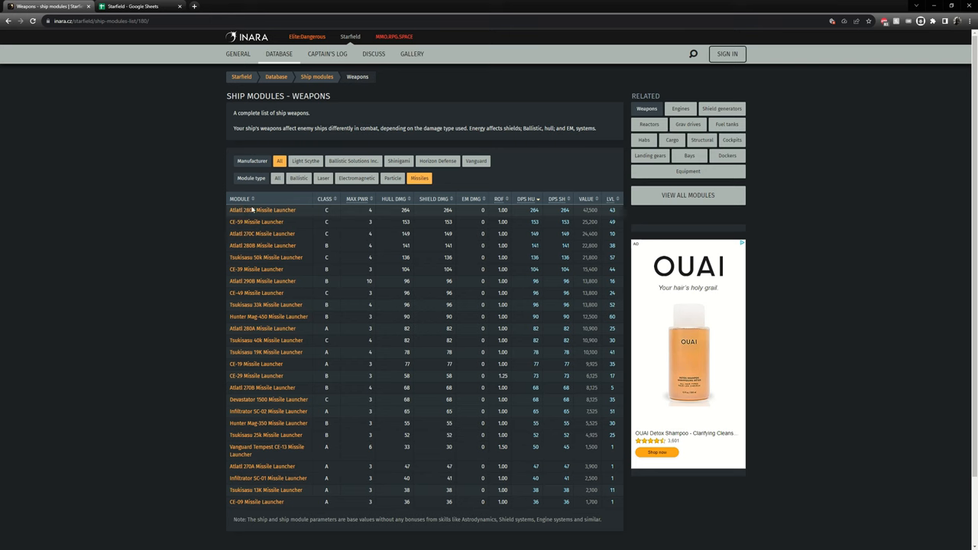
{"action": "mouse_move", "coordinate": [302, 375]}
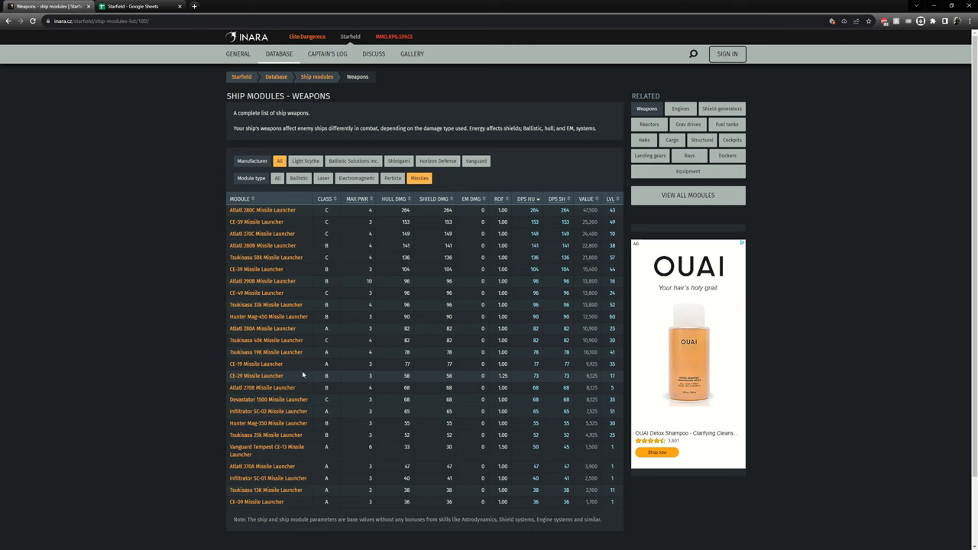
{"action": "mouse_move", "coordinate": [373, 246]}
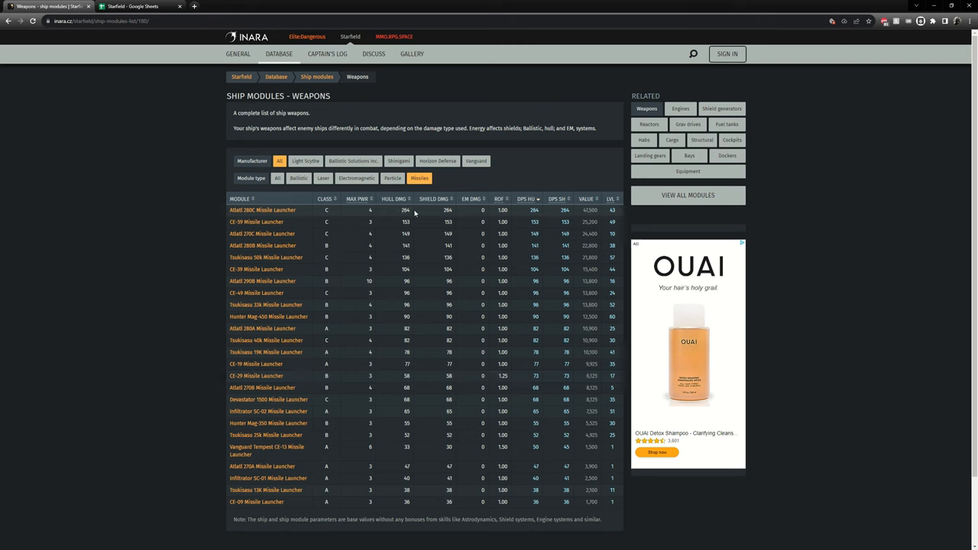
{"action": "mouse_move", "coordinate": [508, 227]}
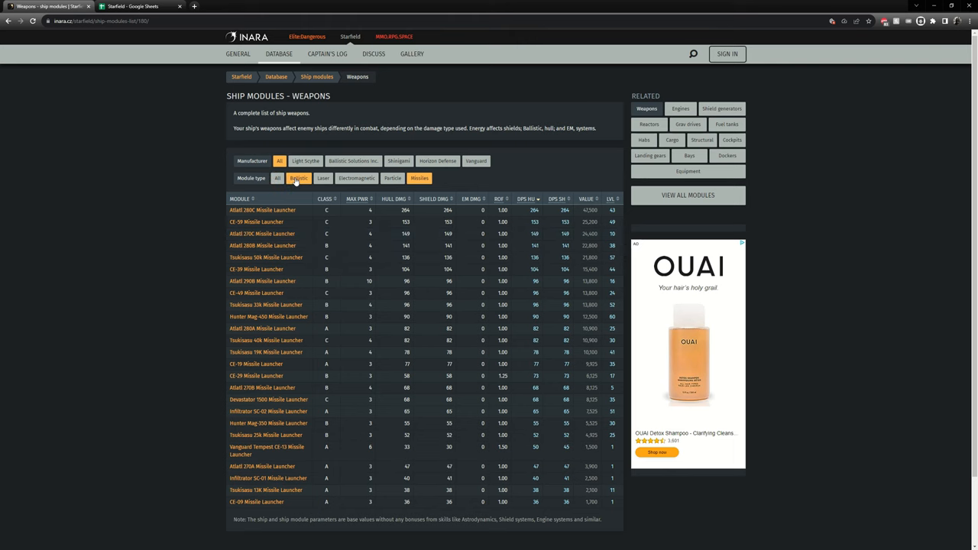
- Filter Inara to ballistic weapons and note the Vanguard Hellfire Autocannon's hull DPS
{"action": "left_click", "coordinate": [298, 178]}
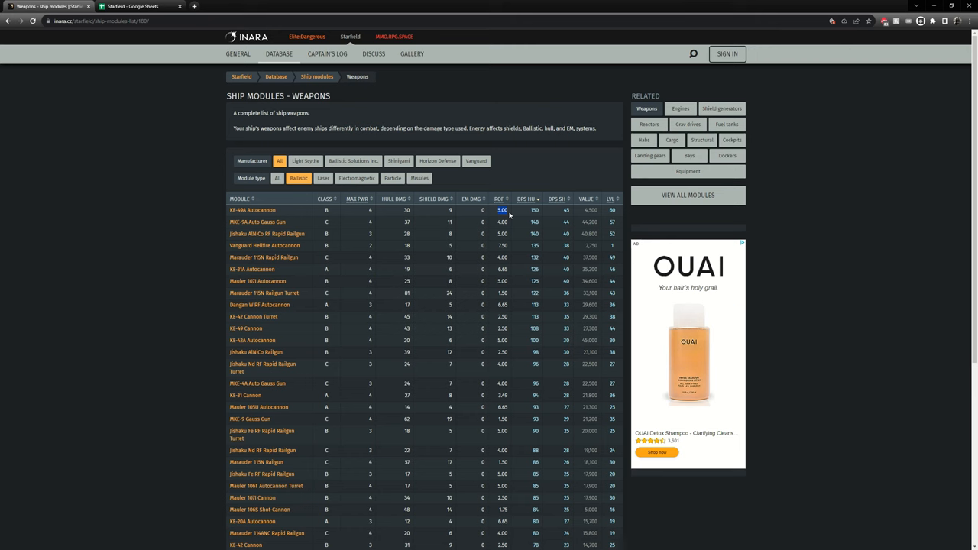
{"action": "mouse_move", "coordinate": [435, 220]}
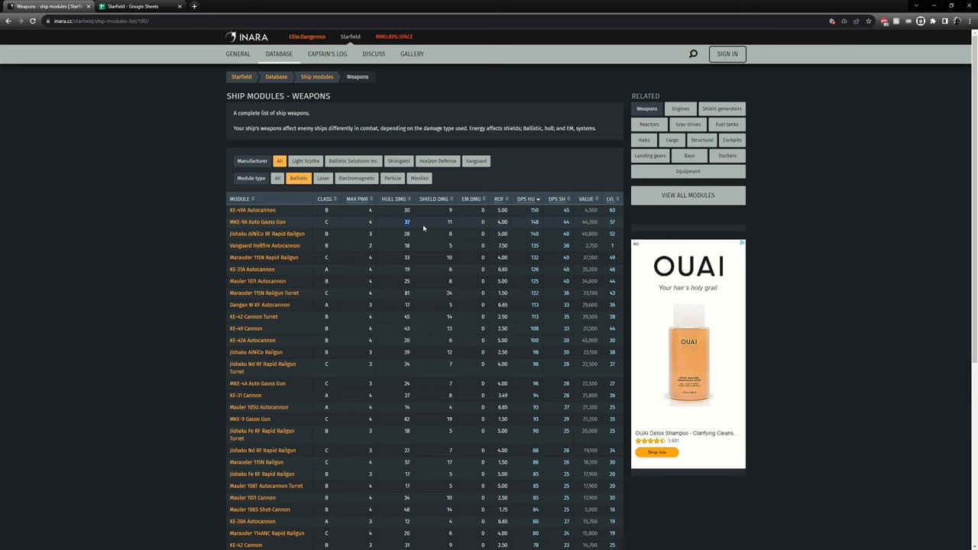
{"action": "mouse_move", "coordinate": [428, 248]}
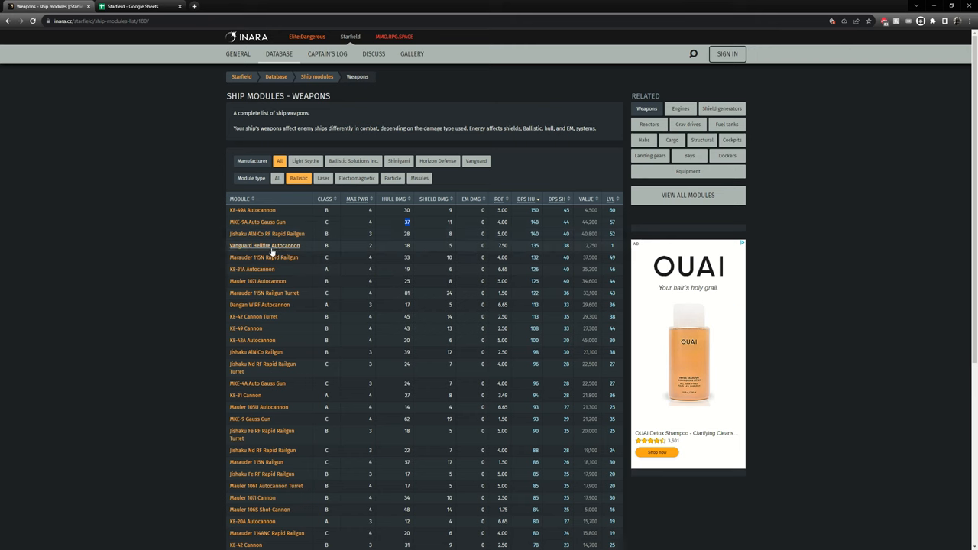
{"action": "left_click", "coordinate": [407, 245]}
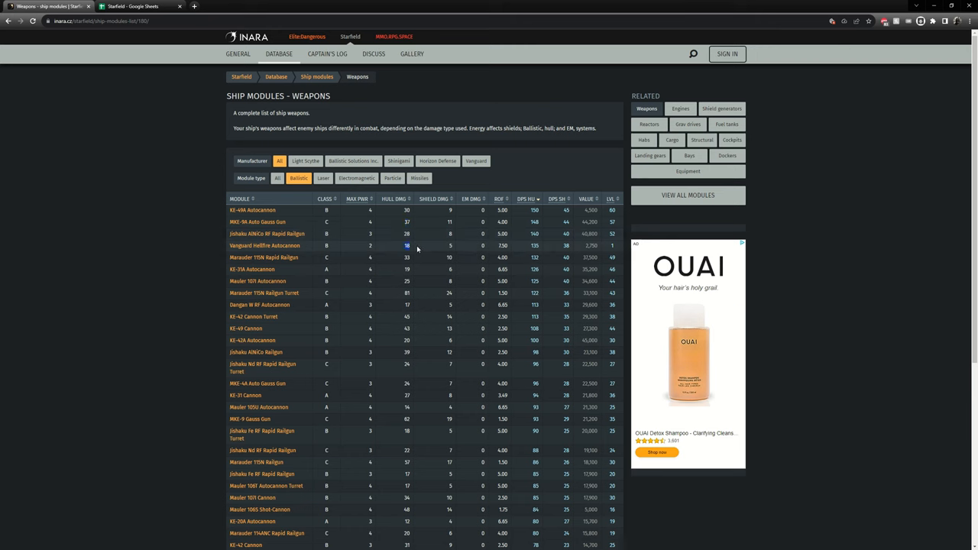
{"action": "mouse_move", "coordinate": [503, 252]}
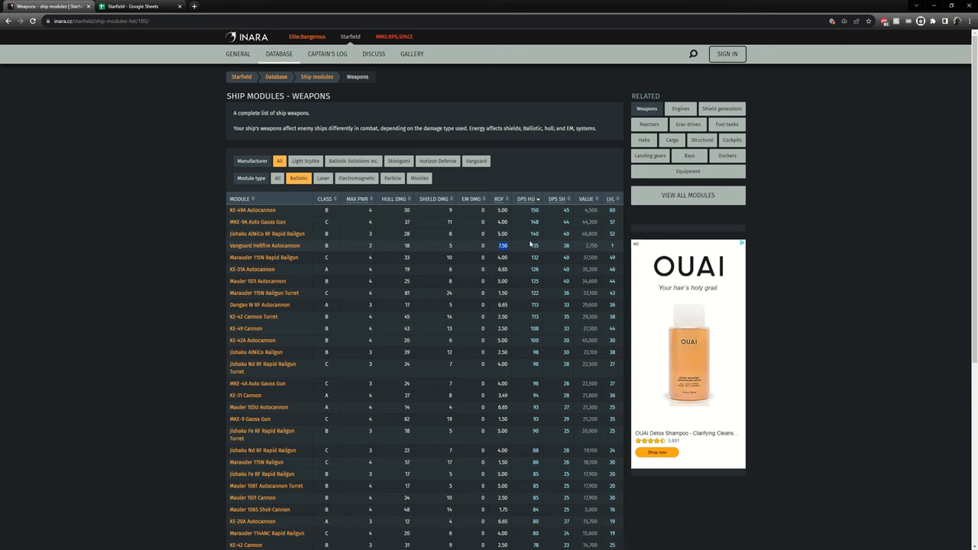
{"action": "mouse_move", "coordinate": [526, 198]}
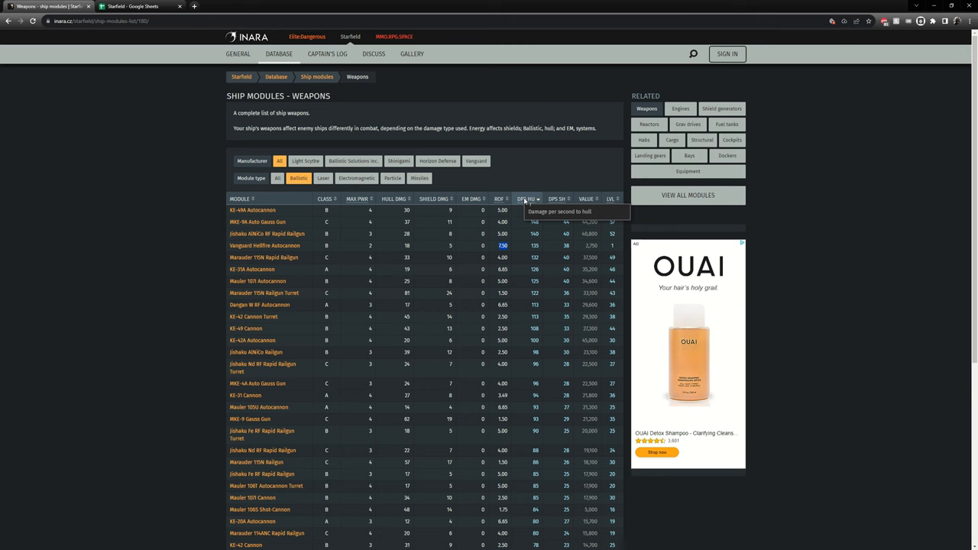
{"action": "mouse_move", "coordinate": [559, 198]}
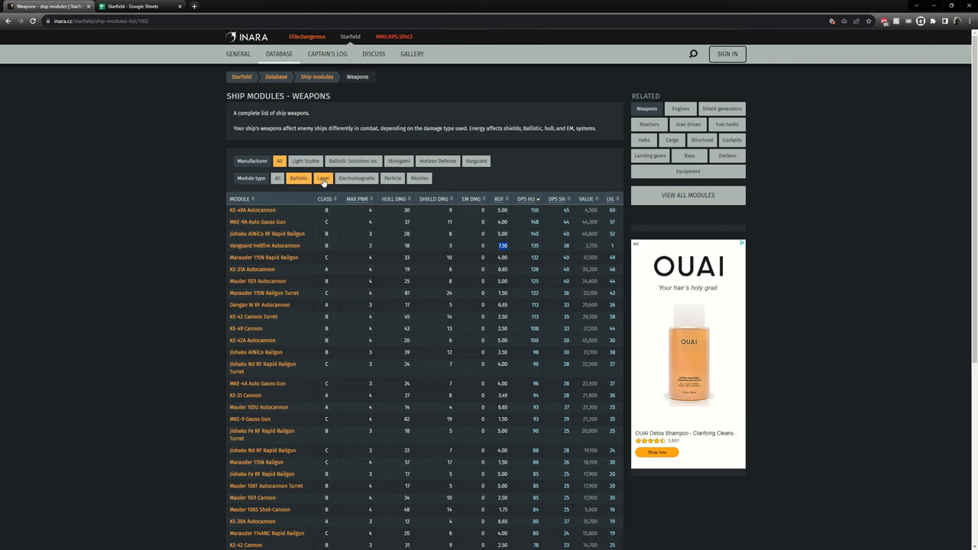
{"action": "left_click", "coordinate": [357, 178]}
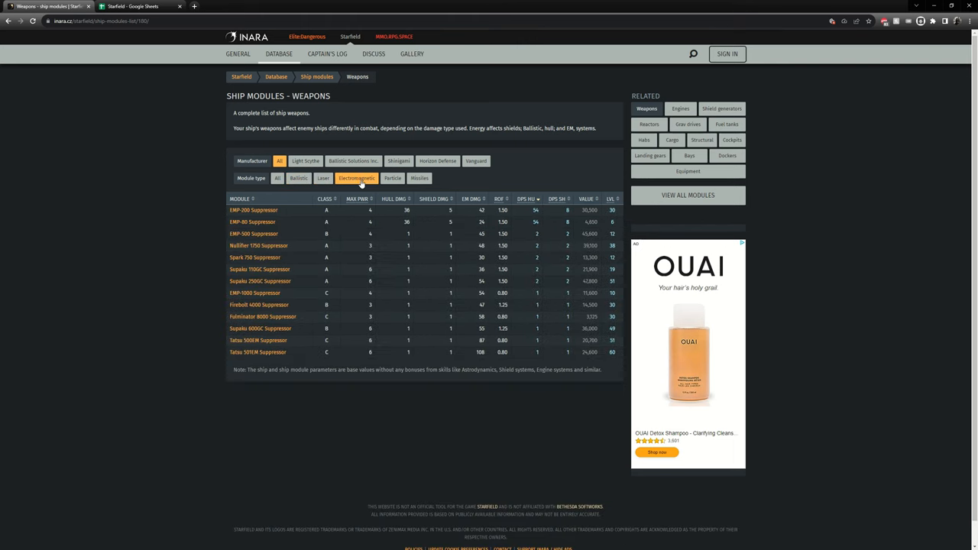
{"action": "mouse_move", "coordinate": [392, 178]}
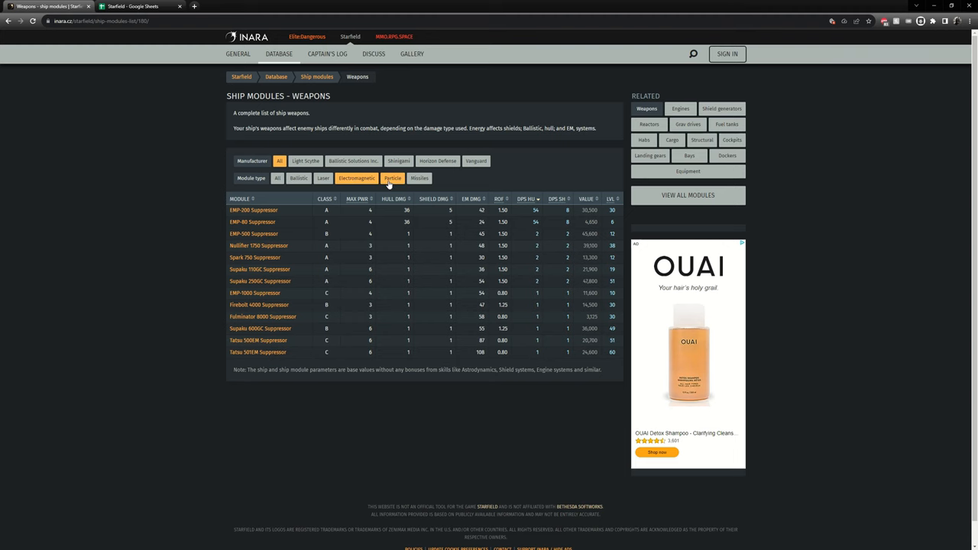
{"action": "left_click", "coordinate": [418, 179]}
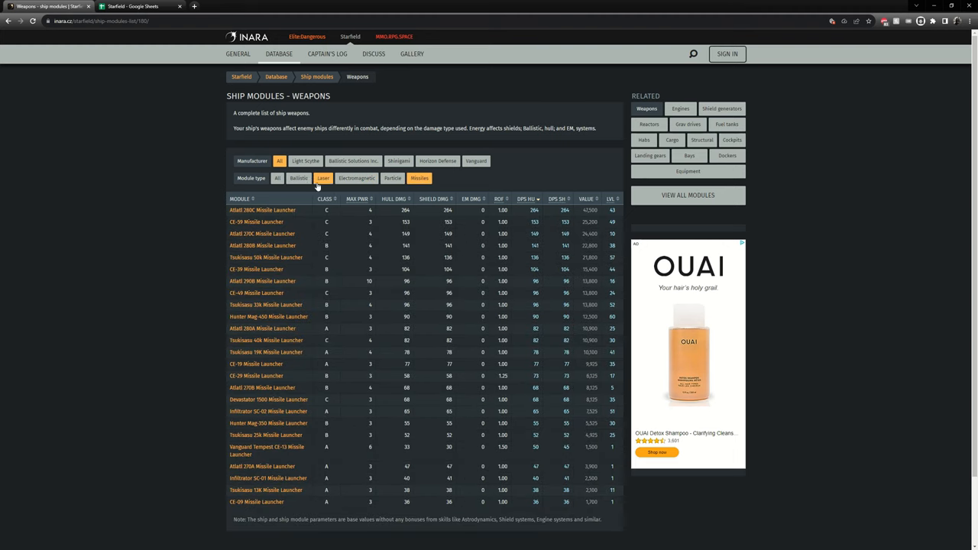
{"action": "left_click", "coordinate": [298, 178]}
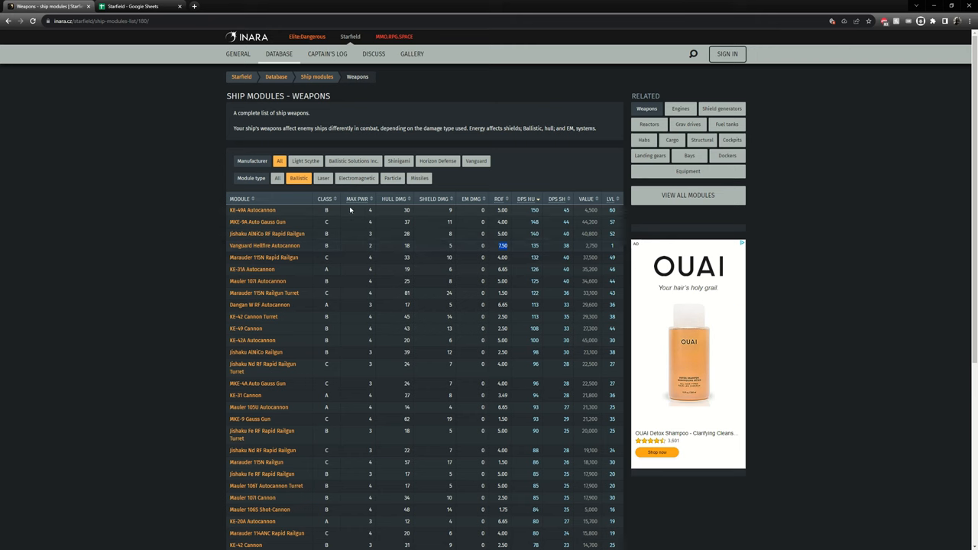
{"action": "mouse_move", "coordinate": [357, 198]}
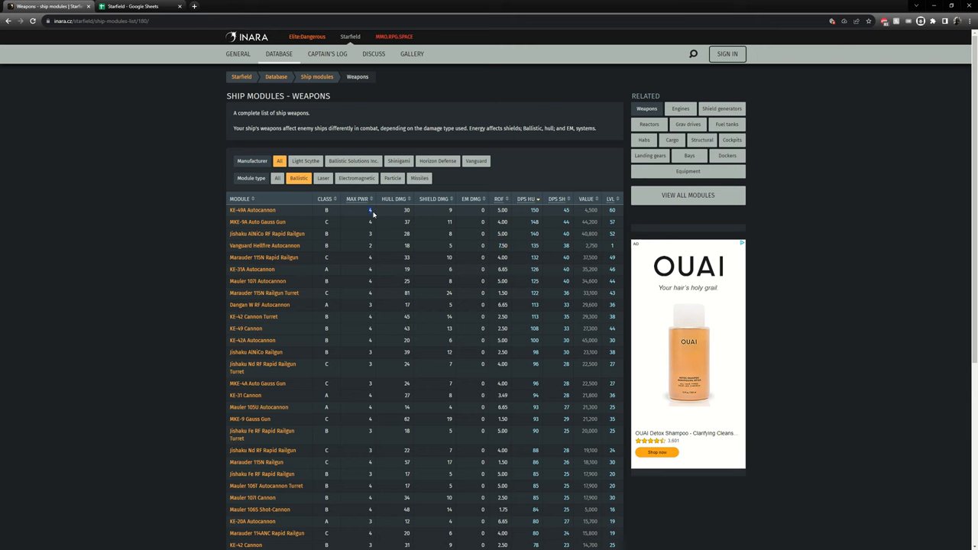
{"action": "mouse_move", "coordinate": [351, 218]}
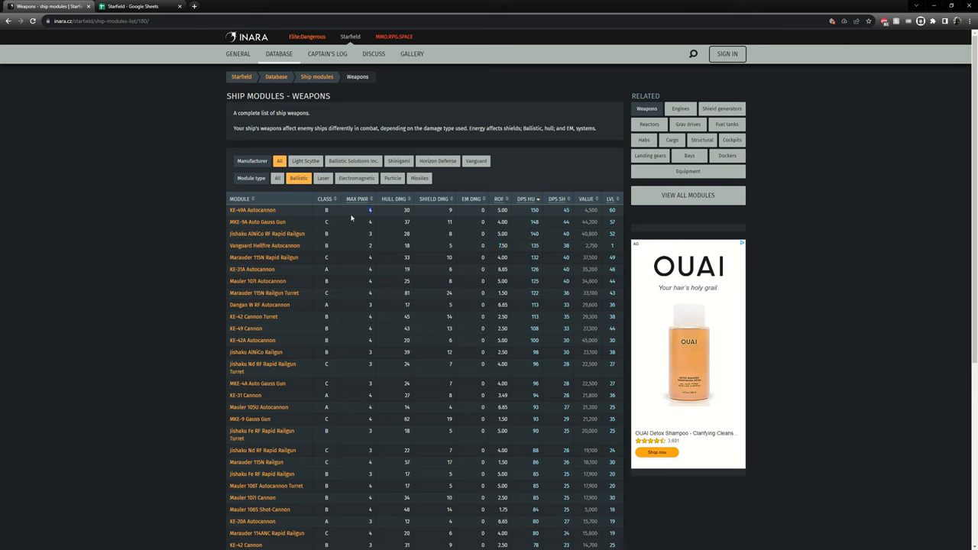
{"action": "mouse_move", "coordinate": [365, 212]}
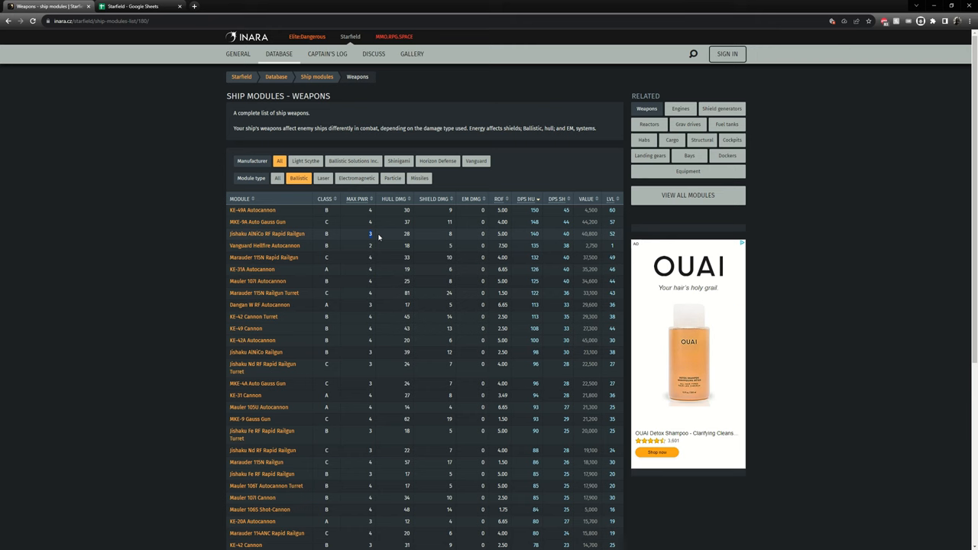
{"action": "mouse_move", "coordinate": [264, 245]}
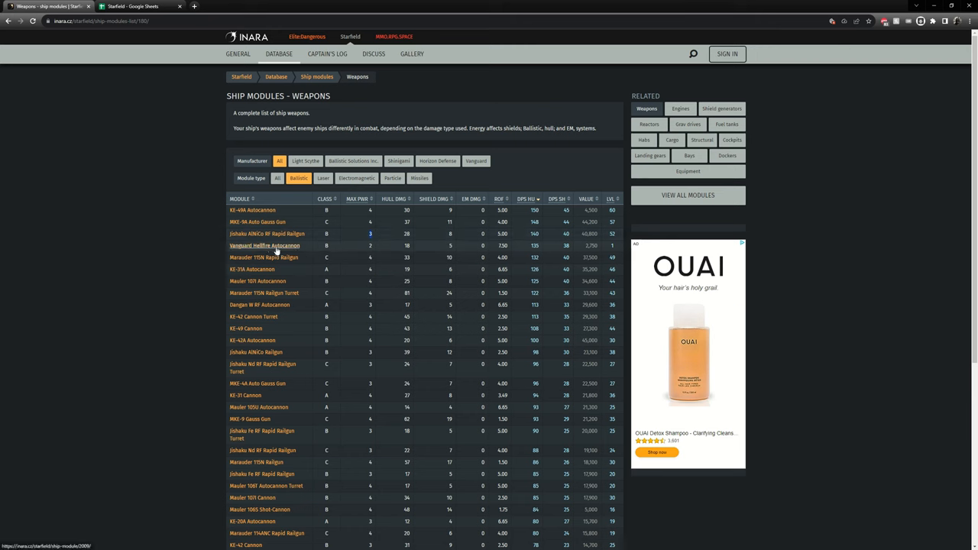
{"action": "mouse_move", "coordinate": [367, 250]}
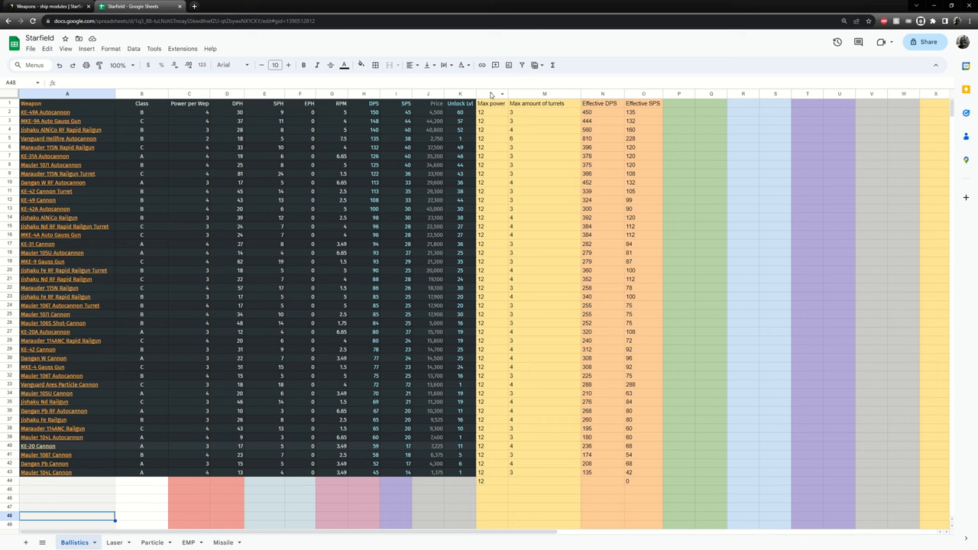
- Change the column M heading to 'Max amount of weapons' and check its count formula
{"action": "left_click", "coordinate": [490, 93]}
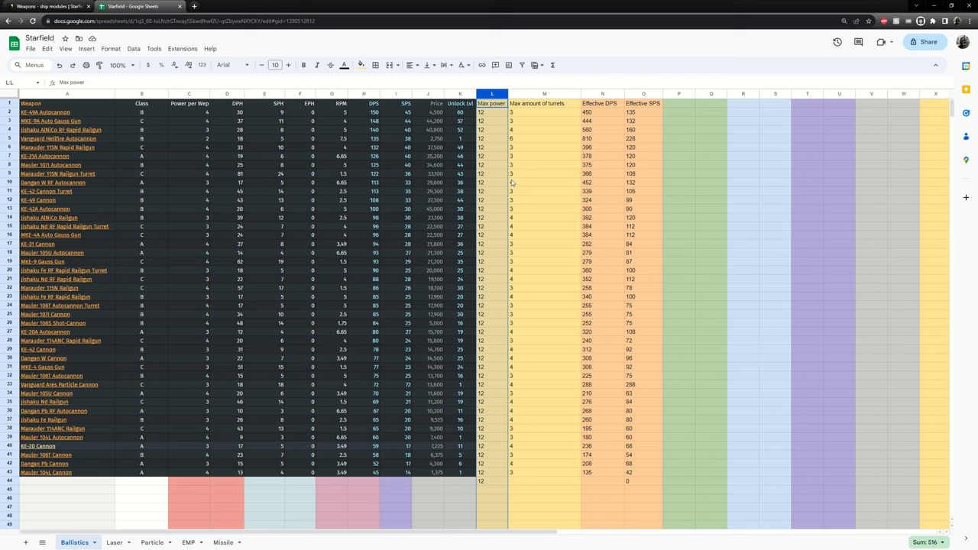
{"action": "mouse_move", "coordinate": [513, 108]}
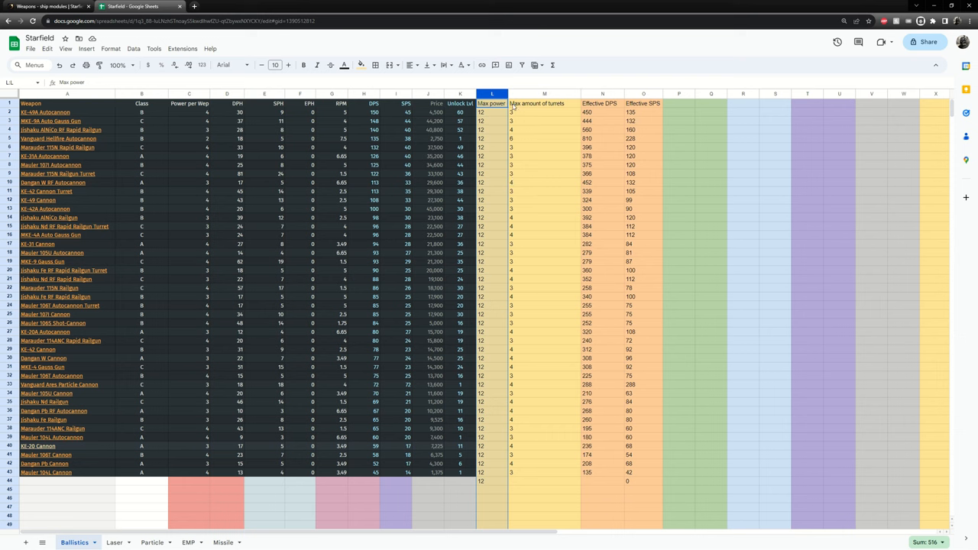
{"action": "mouse_move", "coordinate": [556, 107]}
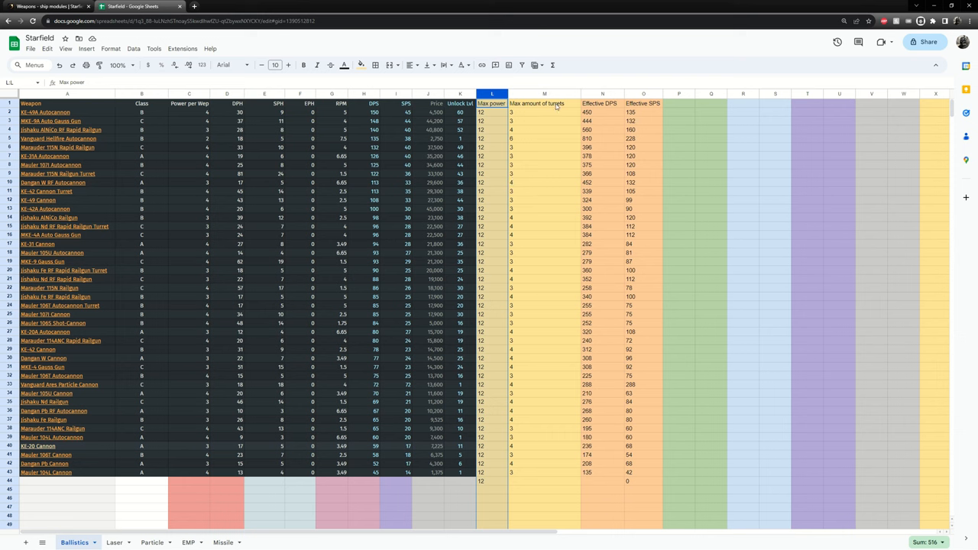
{"action": "left_click", "coordinate": [545, 104]}
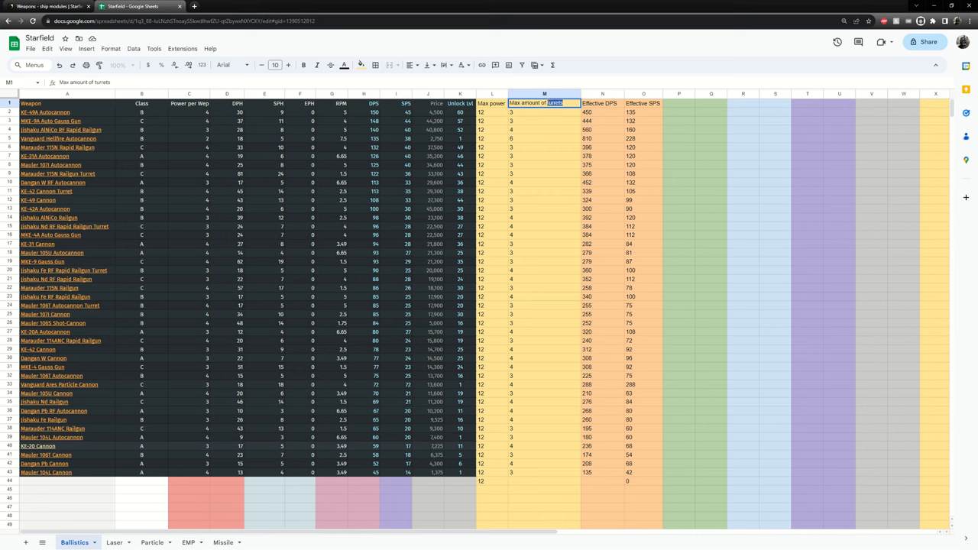
{"action": "type", "text": "Max amount of weapons"}
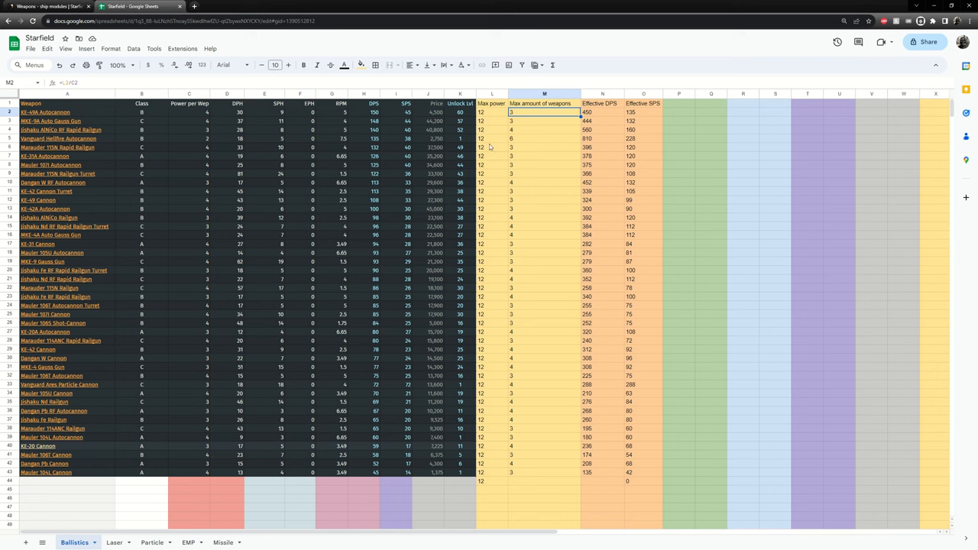
{"action": "left_click", "coordinate": [544, 129]}
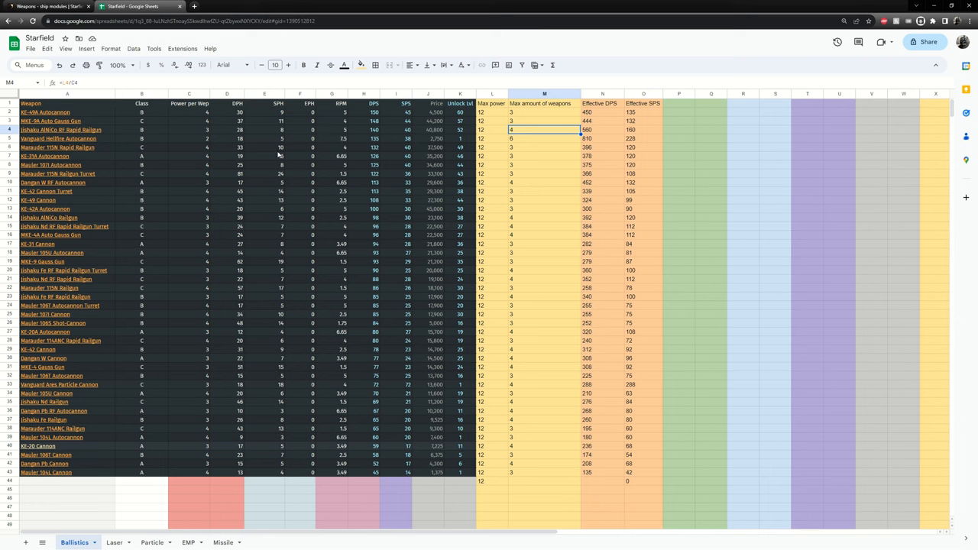
{"action": "mouse_move", "coordinate": [563, 161]}
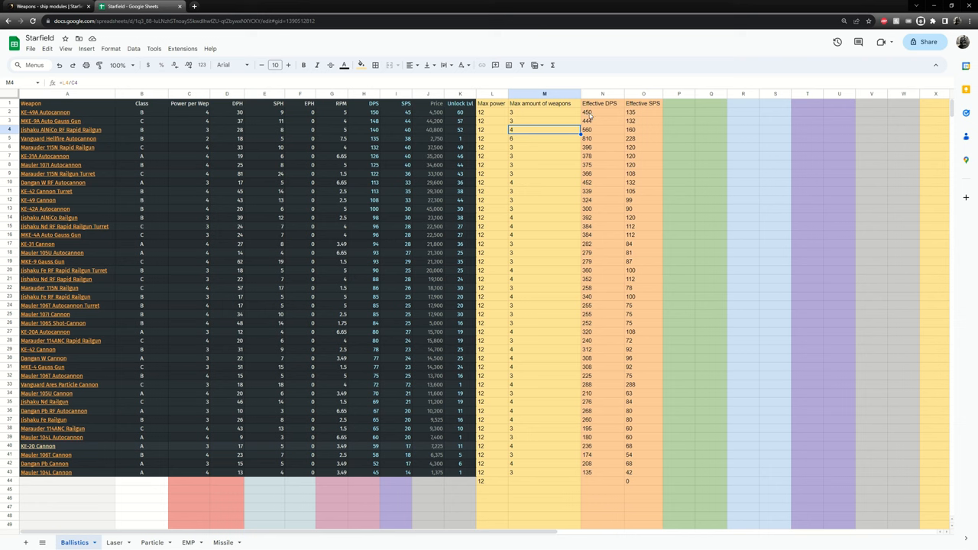
- Check the Effective DPS formulas, including the Vanguard Hellfire Autocannon's 810
{"action": "left_click", "coordinate": [602, 93]}
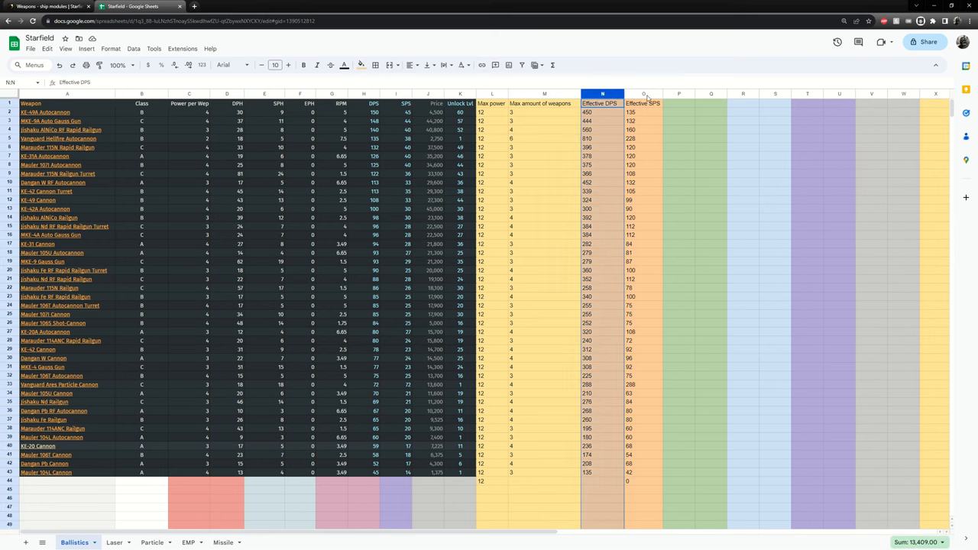
{"action": "left_click", "coordinate": [711, 121]}
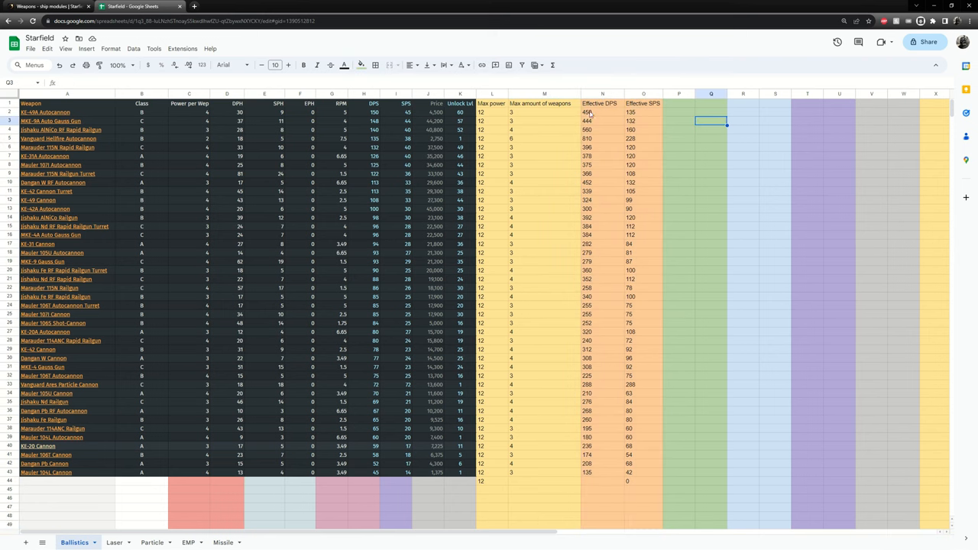
{"action": "mouse_move", "coordinate": [520, 116]}
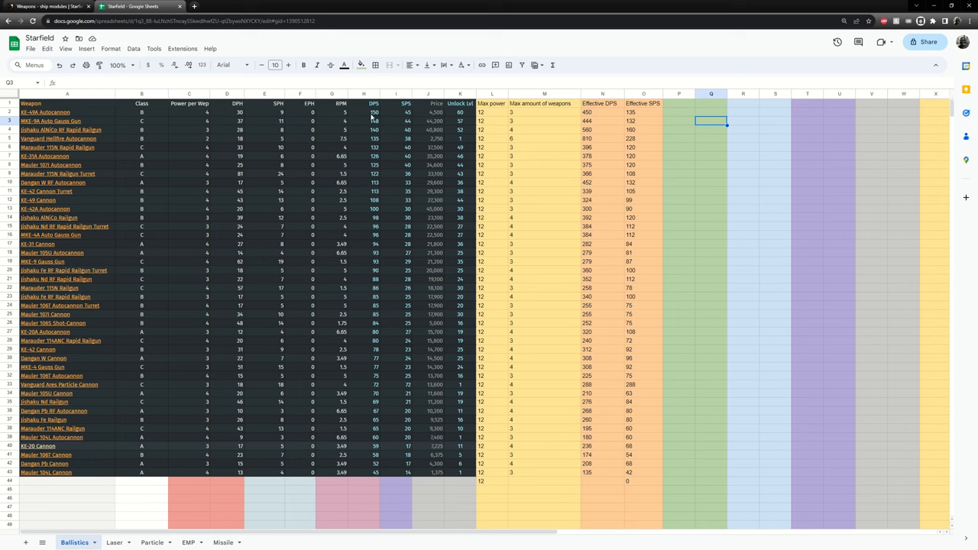
{"action": "left_click", "coordinate": [602, 112]}
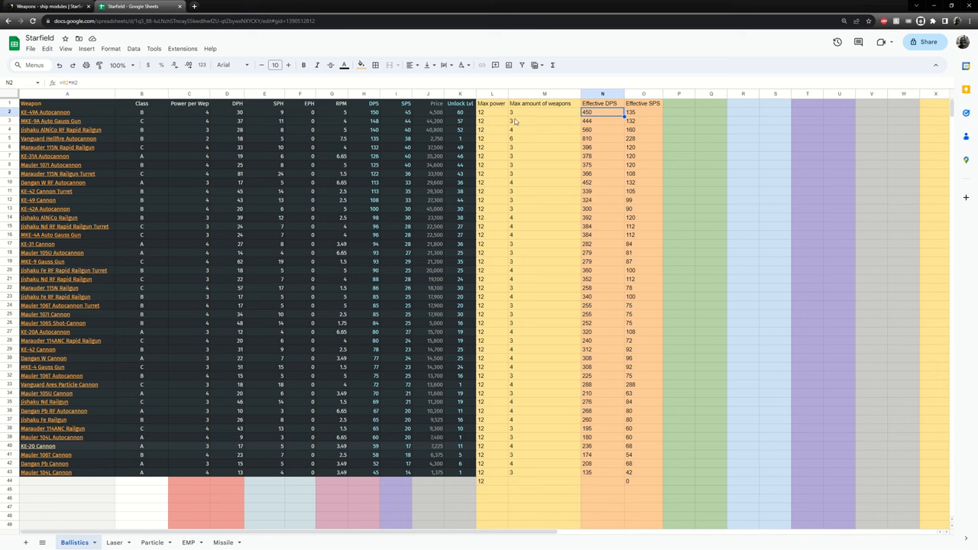
{"action": "left_click", "coordinate": [544, 121]}
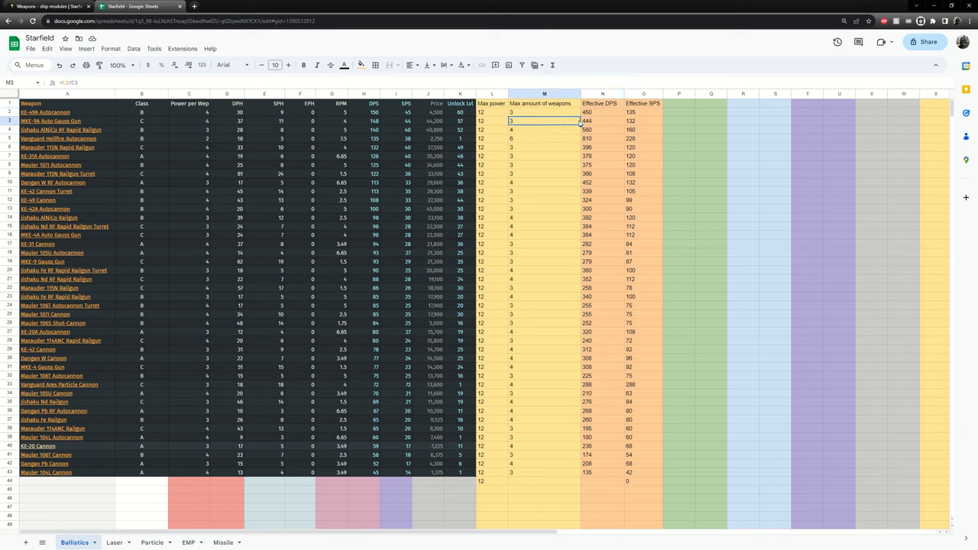
{"action": "left_click", "coordinate": [374, 121]}
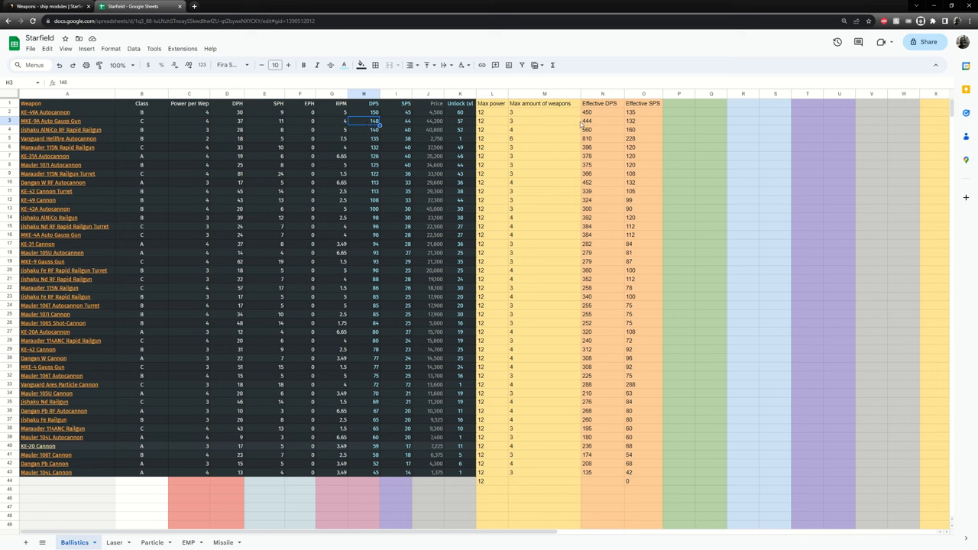
{"action": "left_click", "coordinate": [603, 120]}
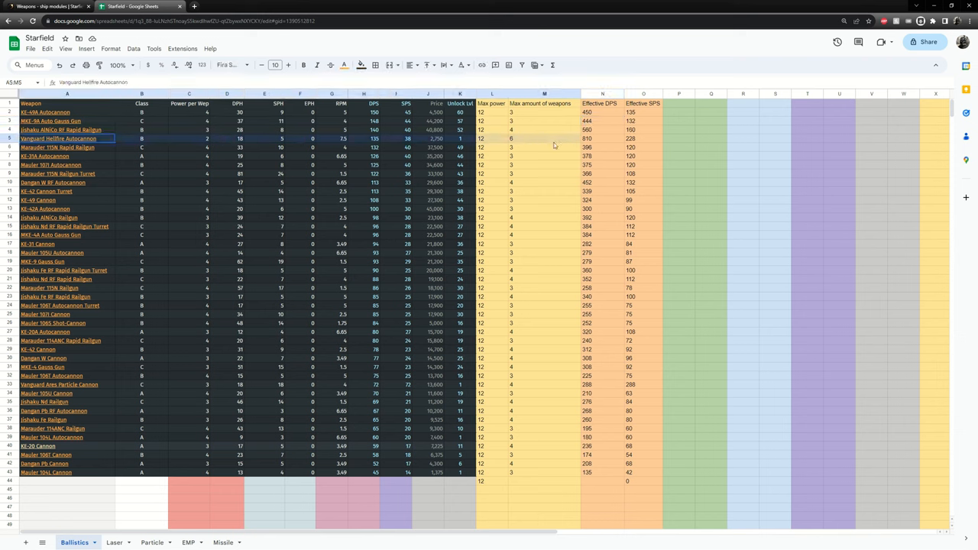
{"action": "left_click", "coordinate": [602, 139]}
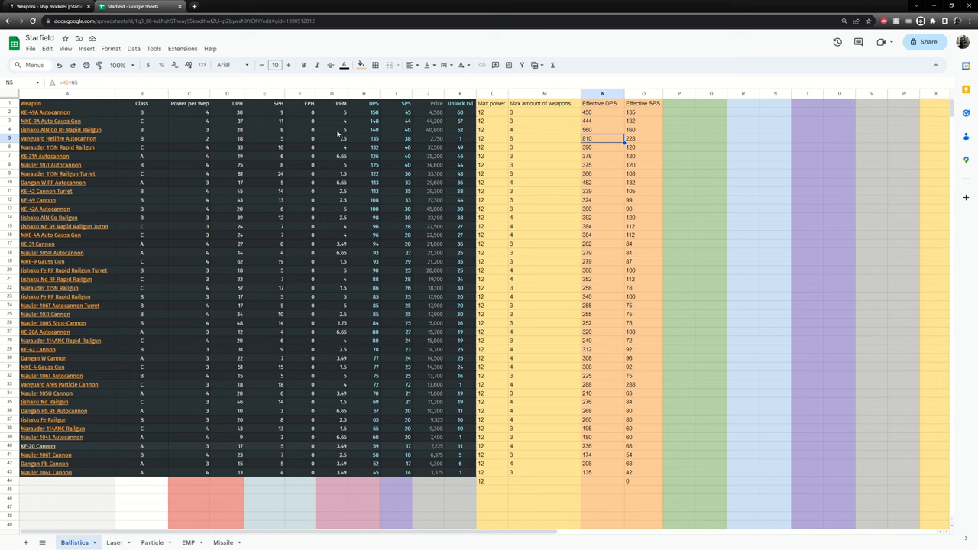
{"action": "mouse_move", "coordinate": [51, 121]}
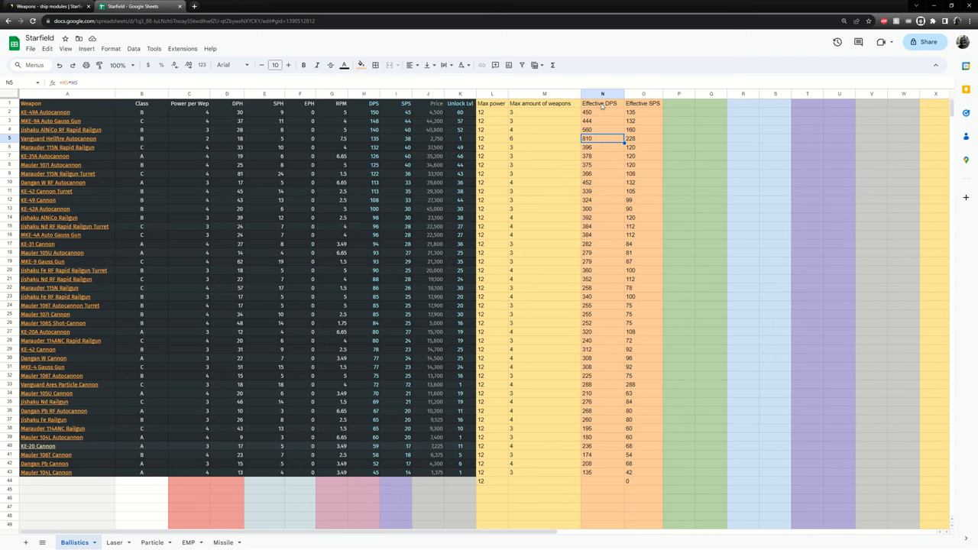
- Sort the Ballistics sheet Z to A on column N, then check row 16's power per weapon
{"action": "right_click", "coordinate": [603, 103]}
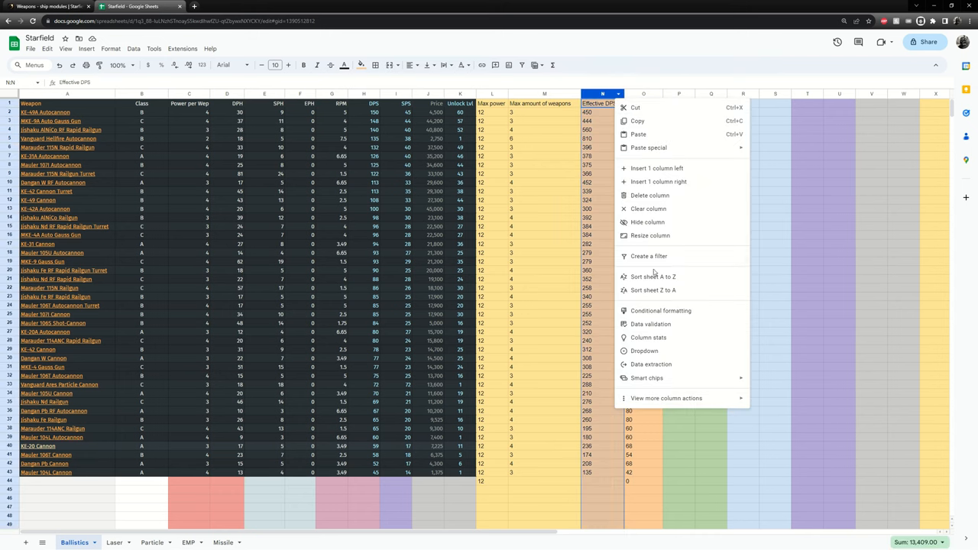
{"action": "left_click", "coordinate": [654, 289]}
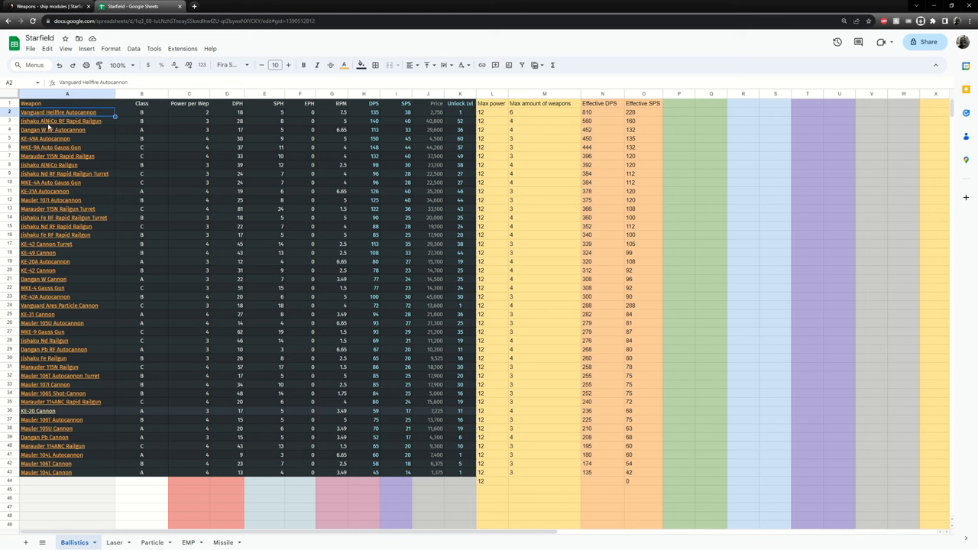
{"action": "left_click", "coordinate": [189, 235]}
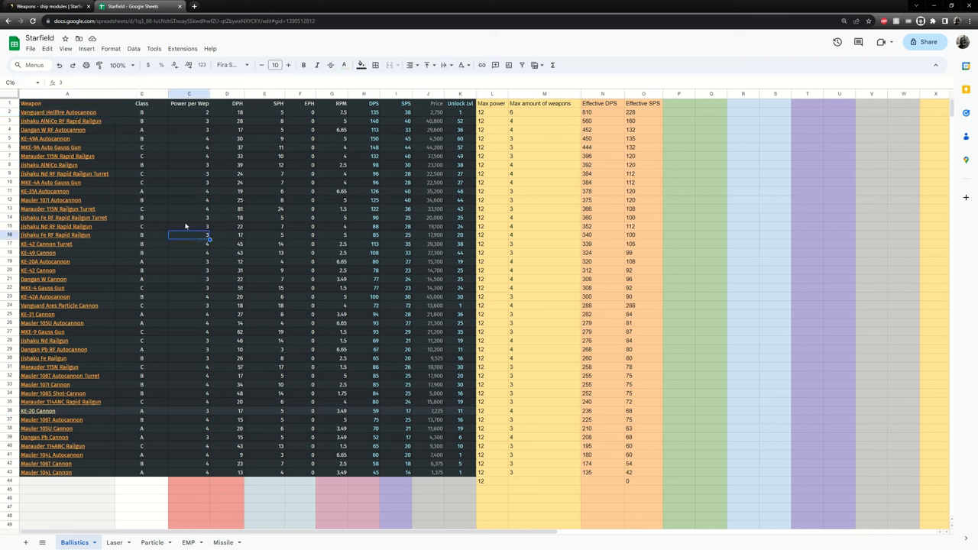
- Compare the Jishaku AlNiCo RF Rapid Railgun's 1,000 range with the Vanguard Hellfire's 800
{"action": "left_click", "coordinate": [45, 6]}
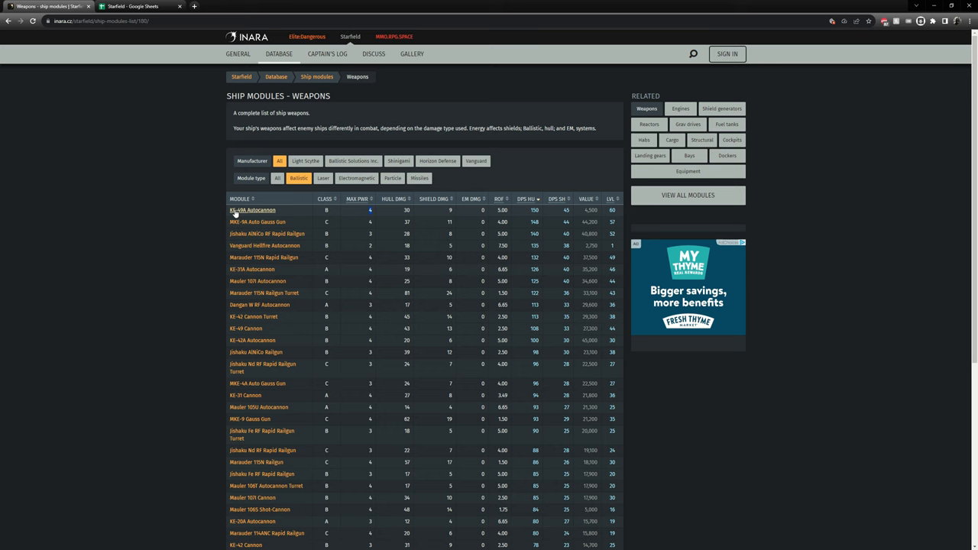
{"action": "left_click", "coordinate": [266, 233]}
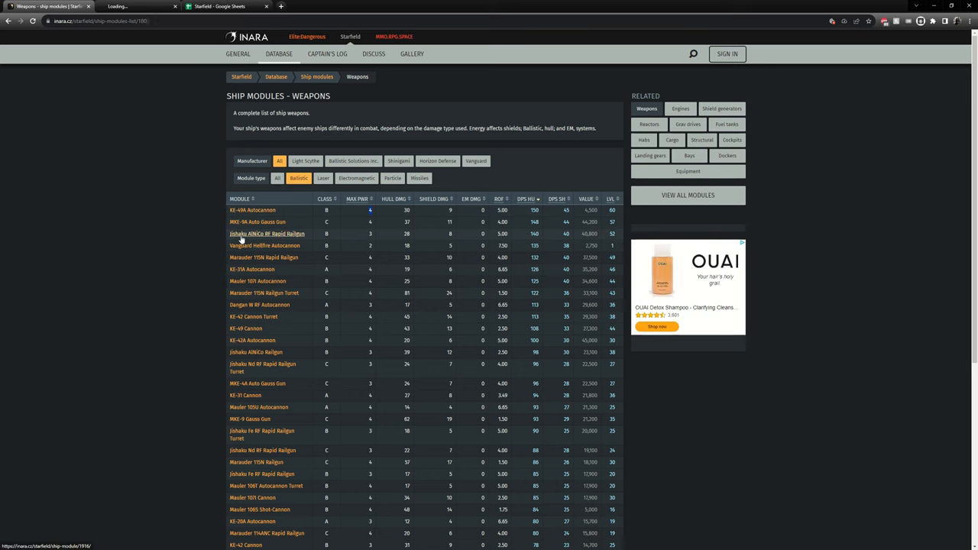
{"action": "left_click", "coordinate": [267, 233]}
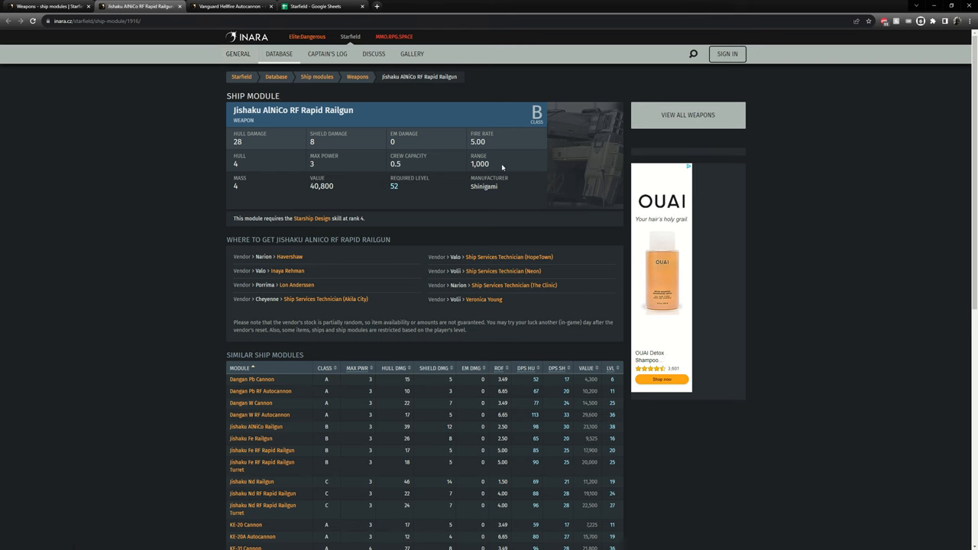
{"action": "double_click", "coordinate": [479, 164]}
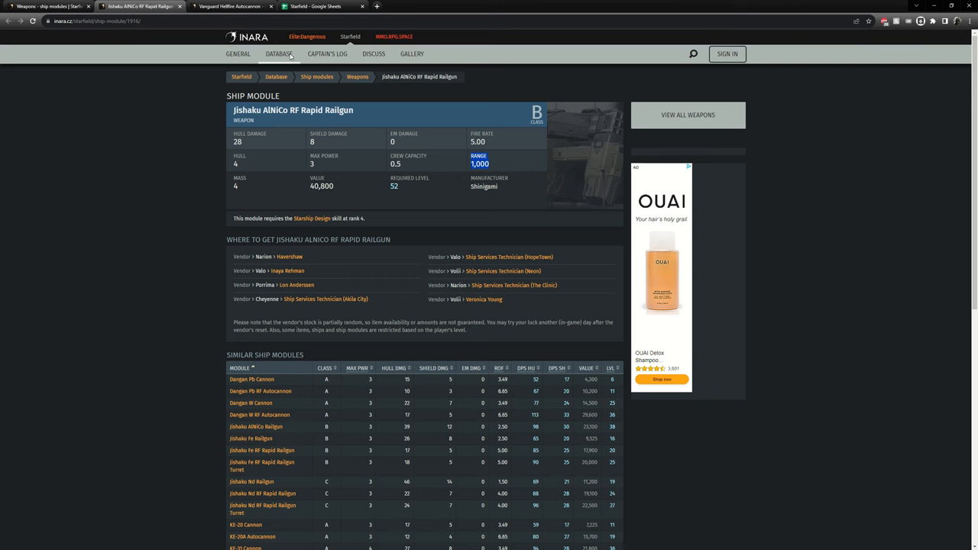
{"action": "left_click", "coordinate": [229, 6]}
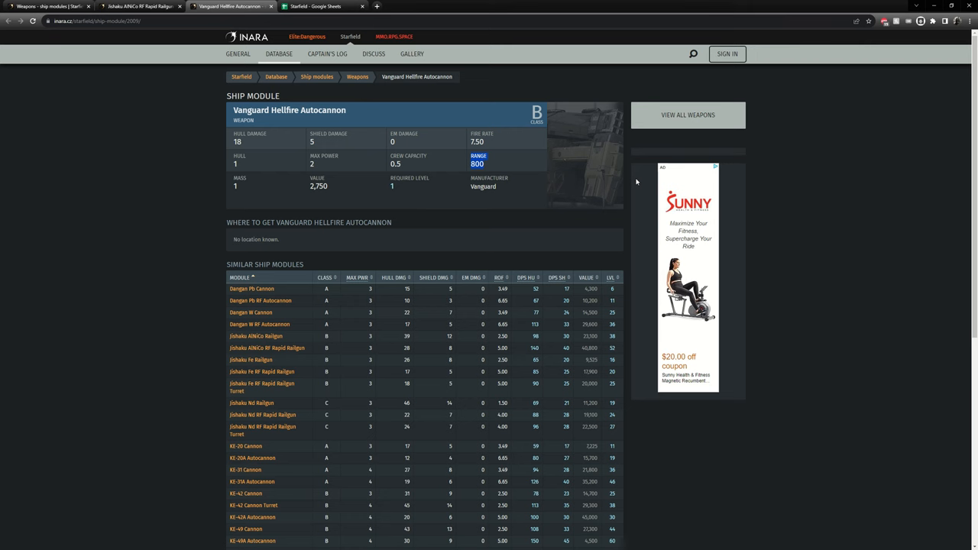
{"action": "mouse_move", "coordinate": [197, 48]}
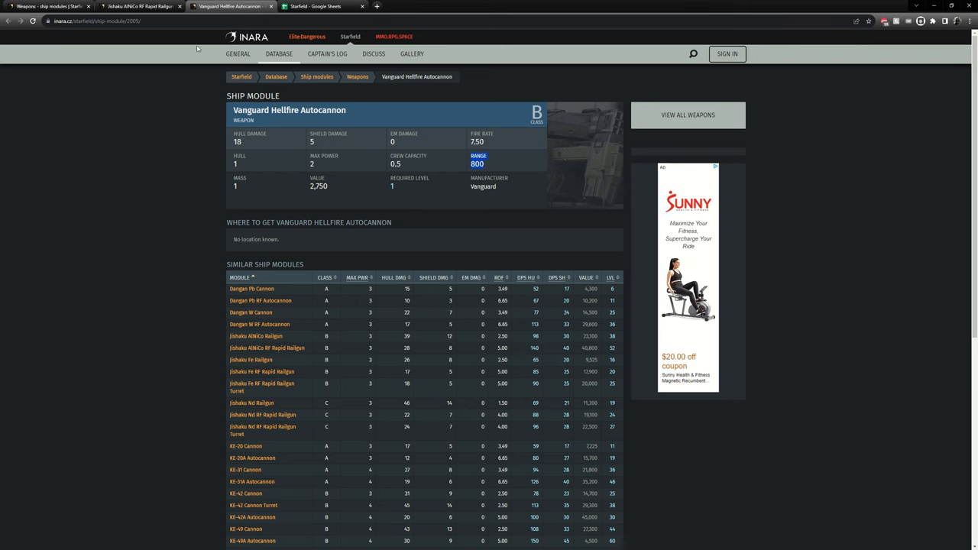
{"action": "mouse_move", "coordinate": [493, 168]}
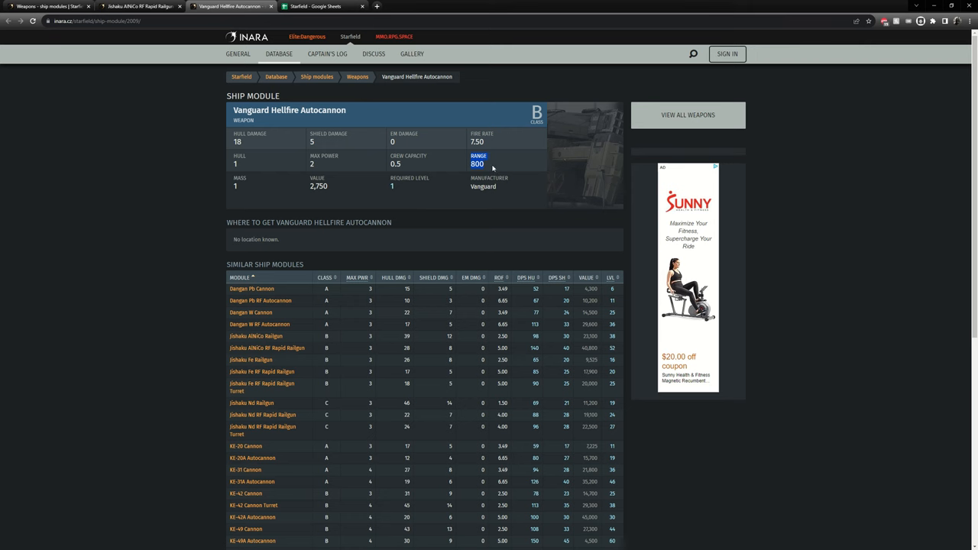
{"action": "mouse_move", "coordinate": [215, 124]}
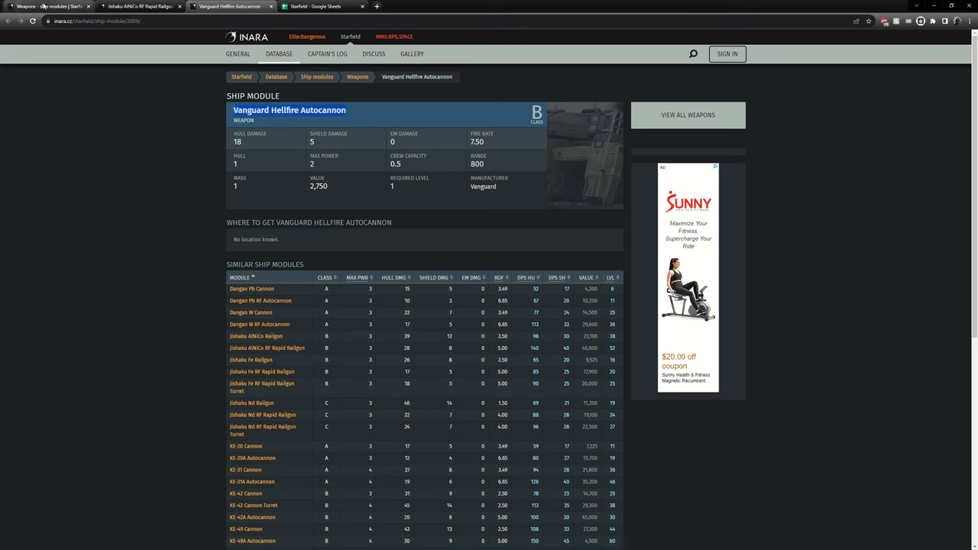
{"action": "left_click", "coordinate": [321, 6]}
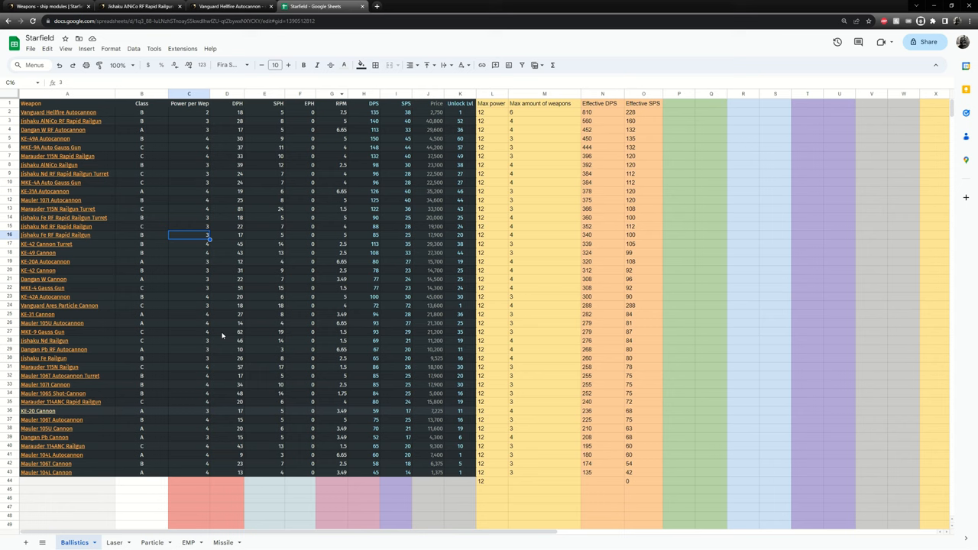
- On the Laser sheet, check the top laser's SPS, turret-count and Effective SPS formulas
{"action": "left_click", "coordinate": [113, 543]}
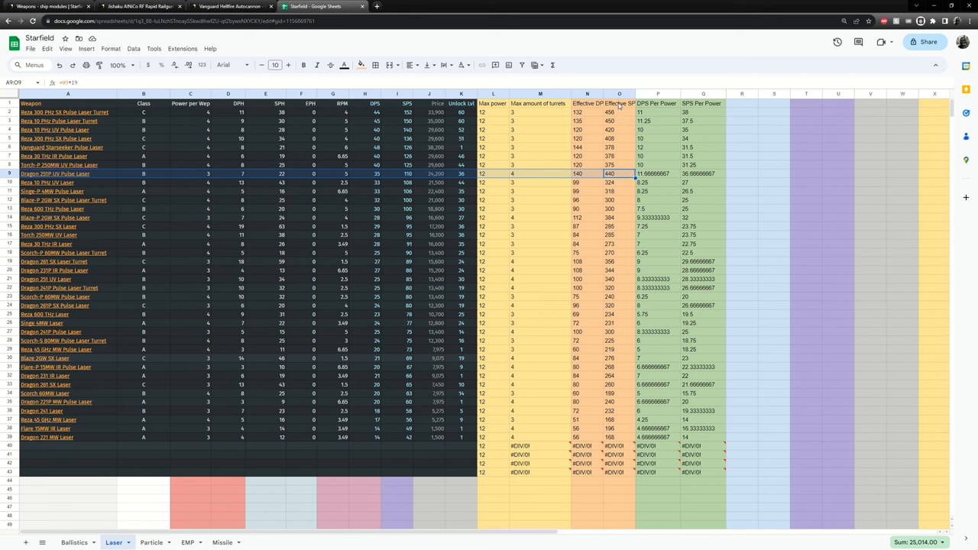
{"action": "left_click", "coordinate": [587, 103]}
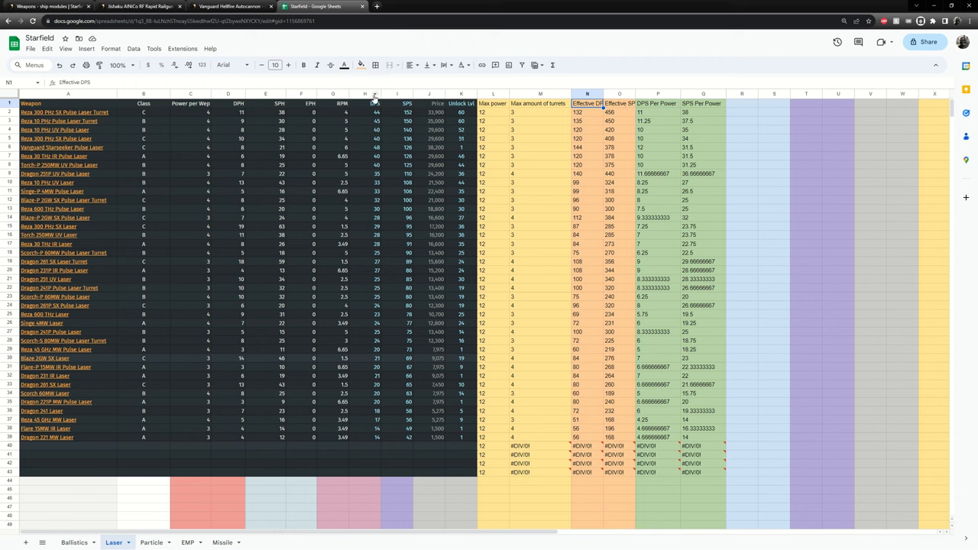
{"action": "right_click", "coordinate": [396, 103]}
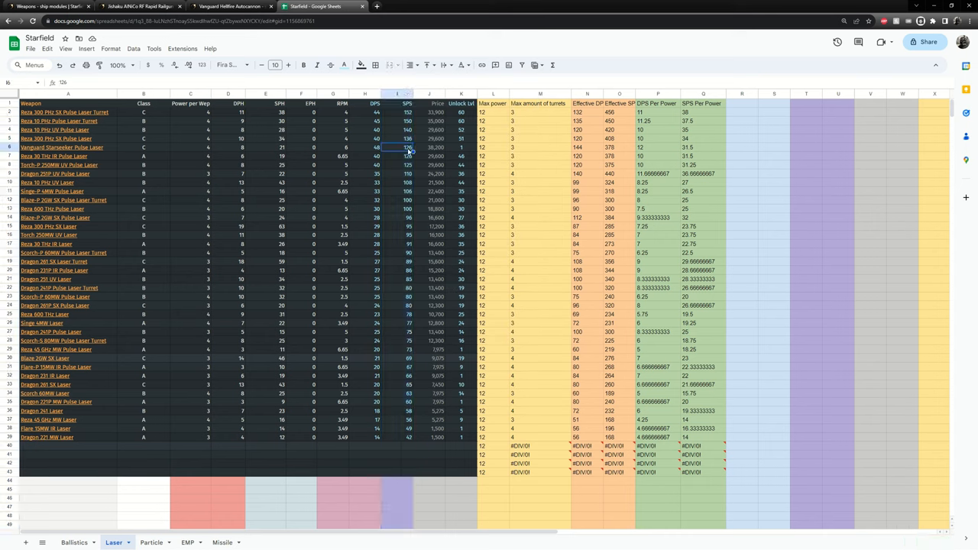
{"action": "left_click", "coordinate": [408, 112]}
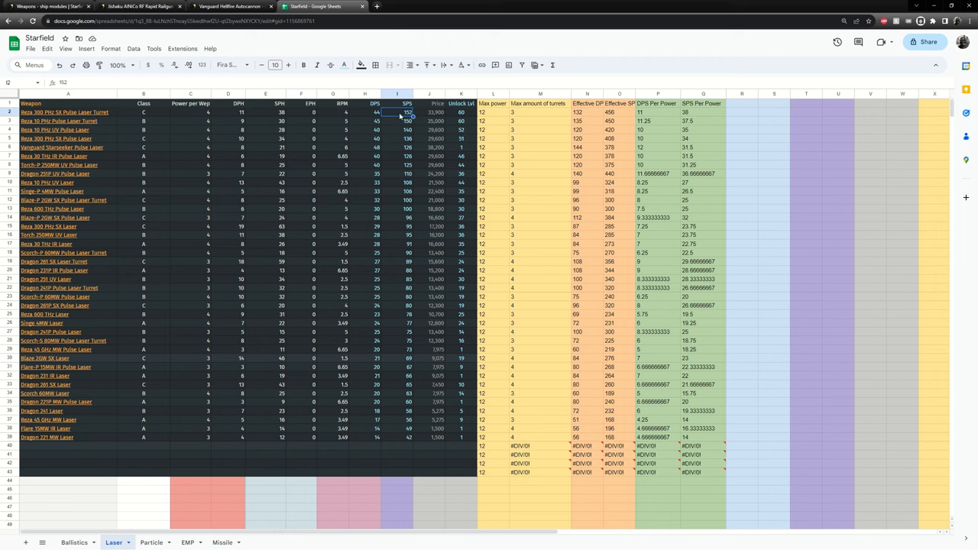
{"action": "left_click", "coordinate": [539, 113]}
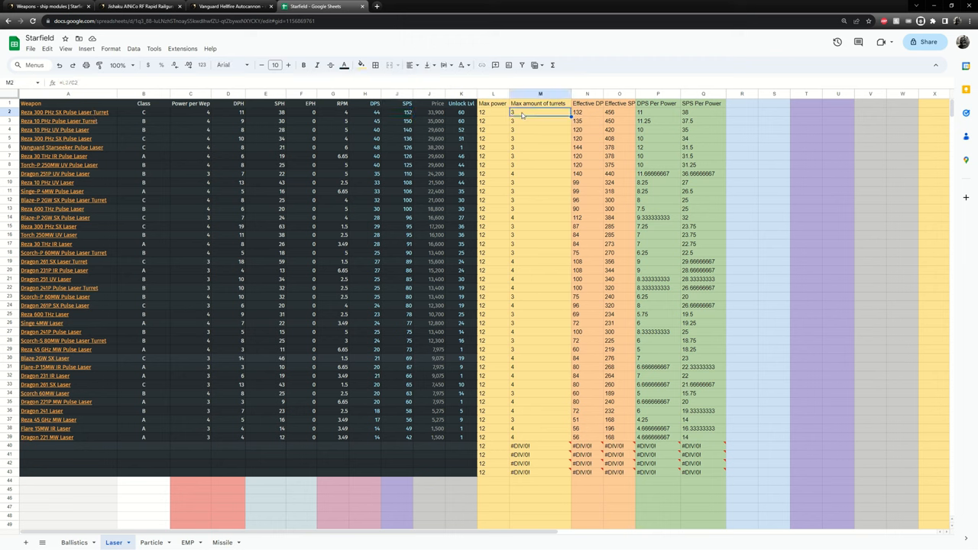
{"action": "left_click", "coordinate": [619, 113]}
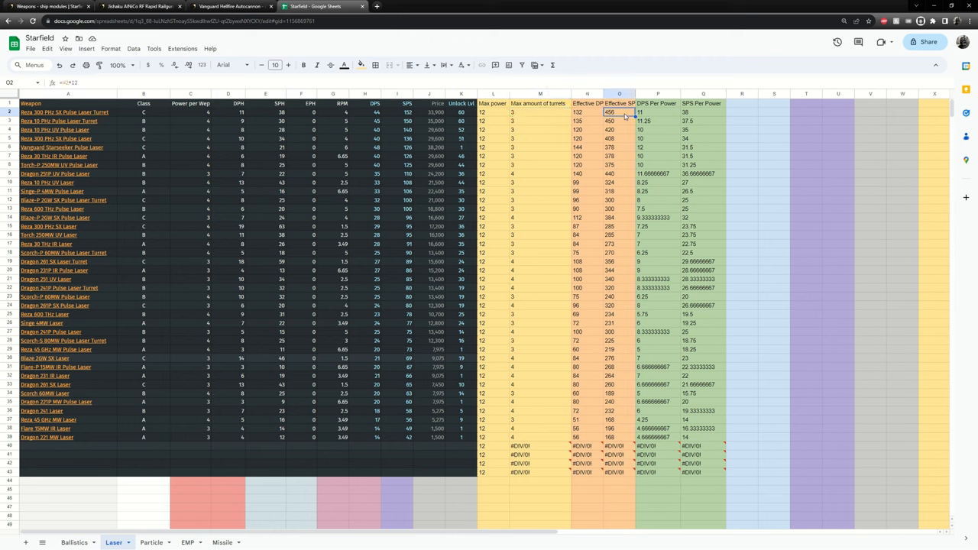
{"action": "mouse_move", "coordinate": [500, 140]}
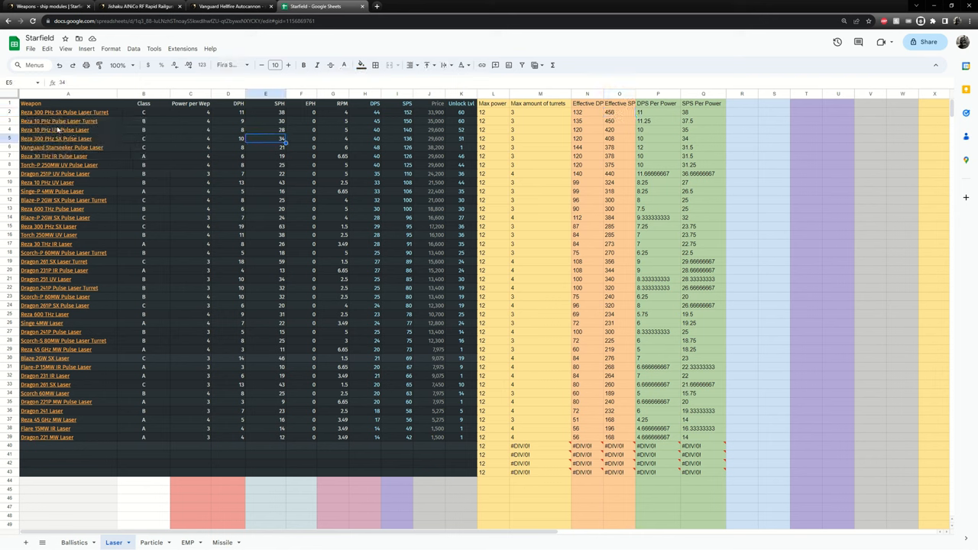
{"action": "mouse_move", "coordinate": [55, 129]}
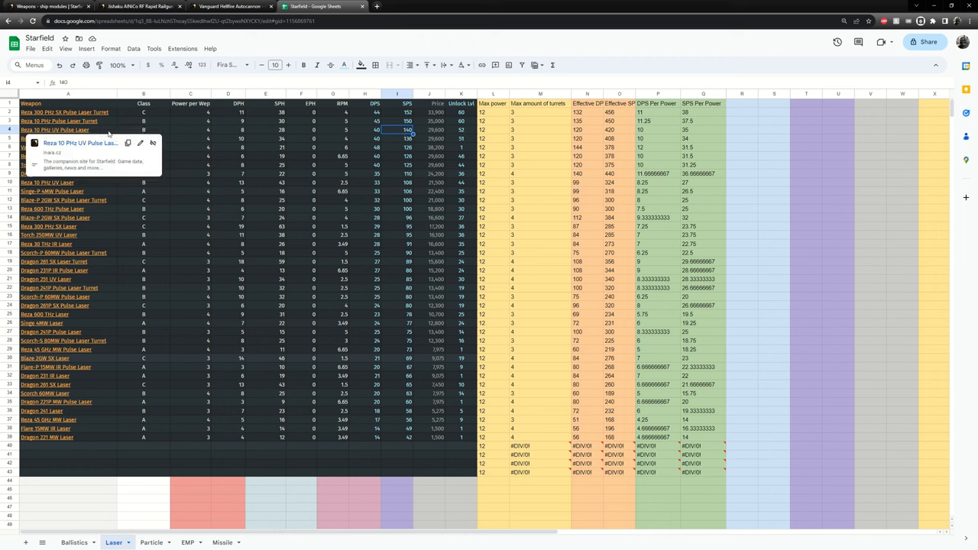
- Sort the Laser table by Effective SPS, highest first, and verify the turret-count formulas
{"action": "right_click", "coordinate": [619, 93]}
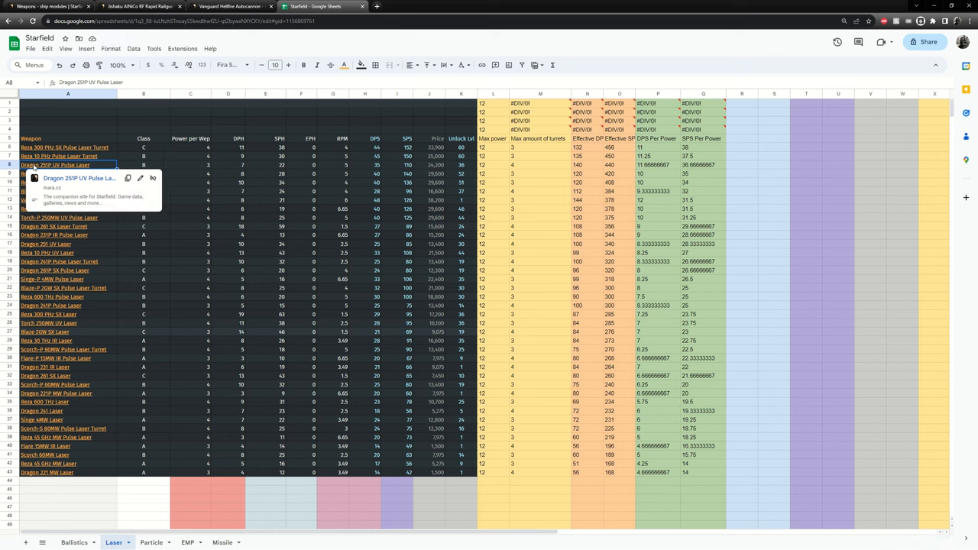
{"action": "mouse_move", "coordinate": [416, 183]}
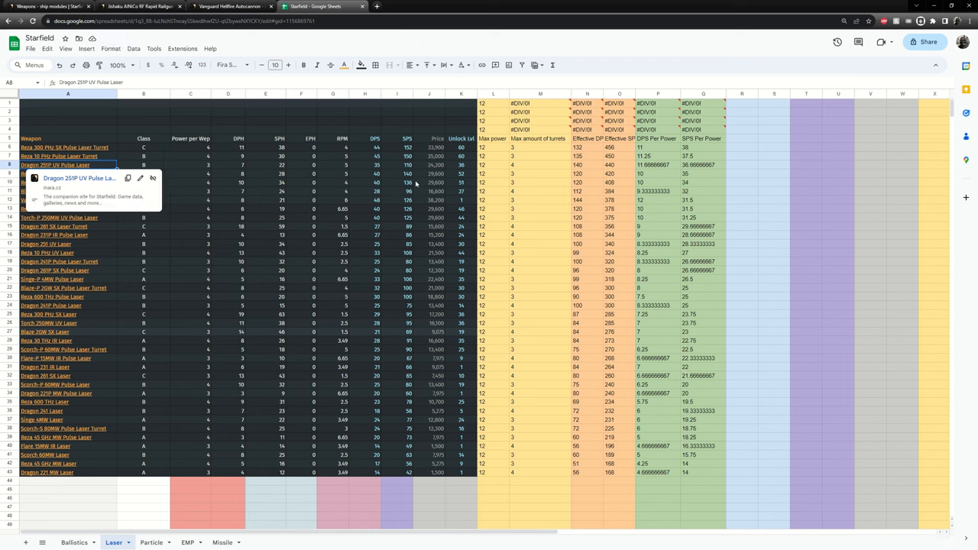
{"action": "left_click", "coordinate": [619, 165]}
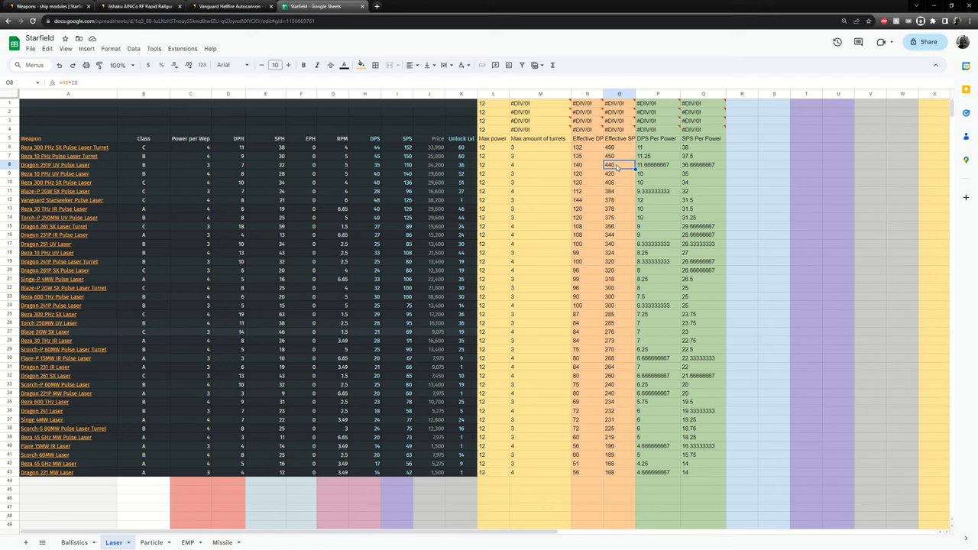
{"action": "mouse_move", "coordinate": [497, 166]}
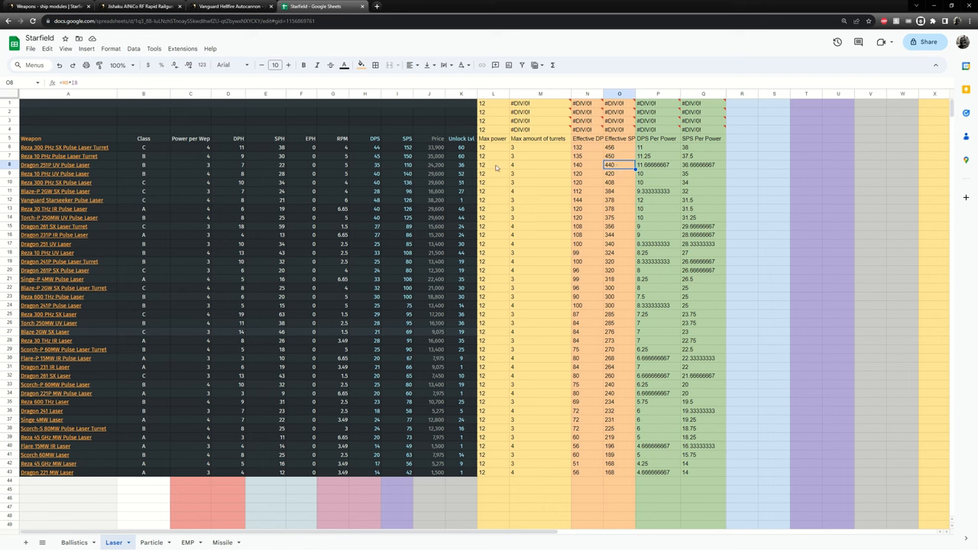
{"action": "left_click", "coordinate": [541, 166]}
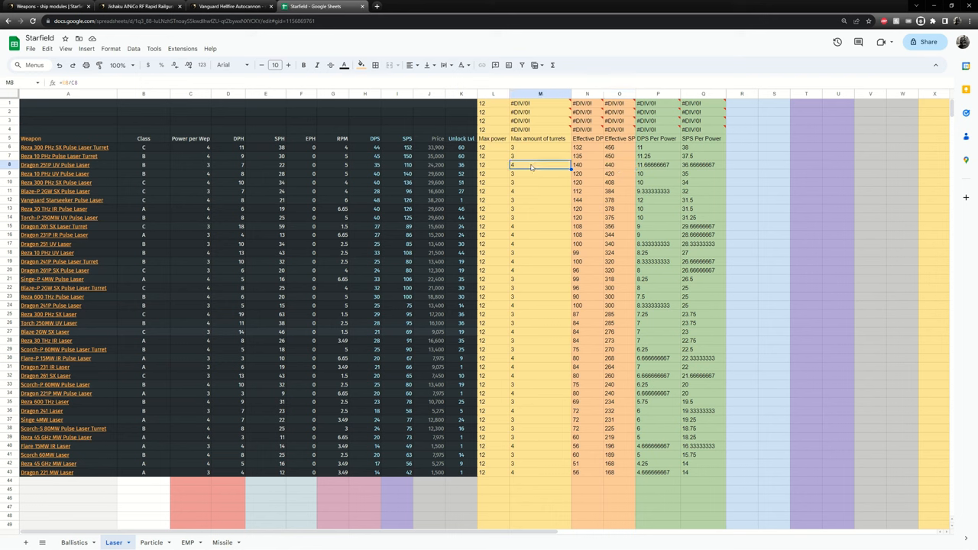
{"action": "mouse_move", "coordinate": [288, 180]}
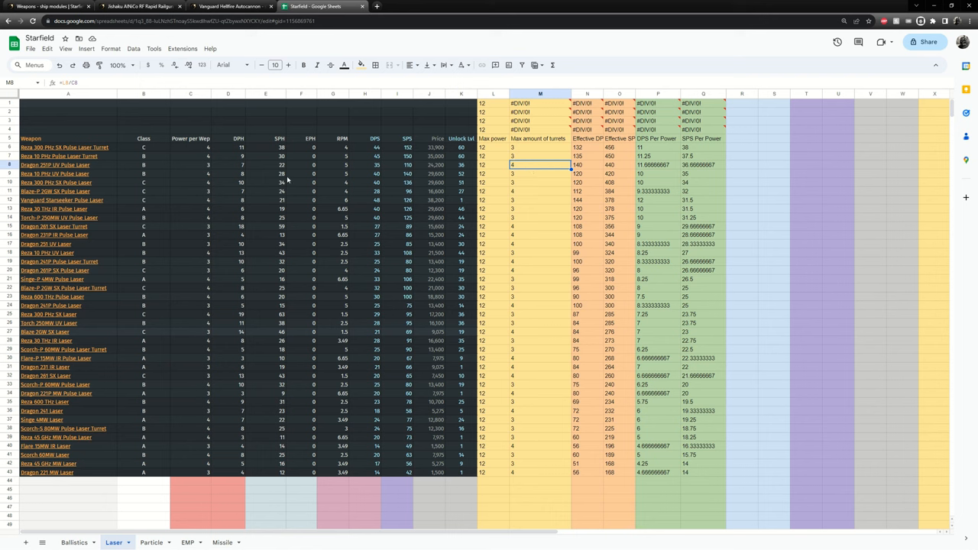
{"action": "left_click", "coordinate": [540, 173]}
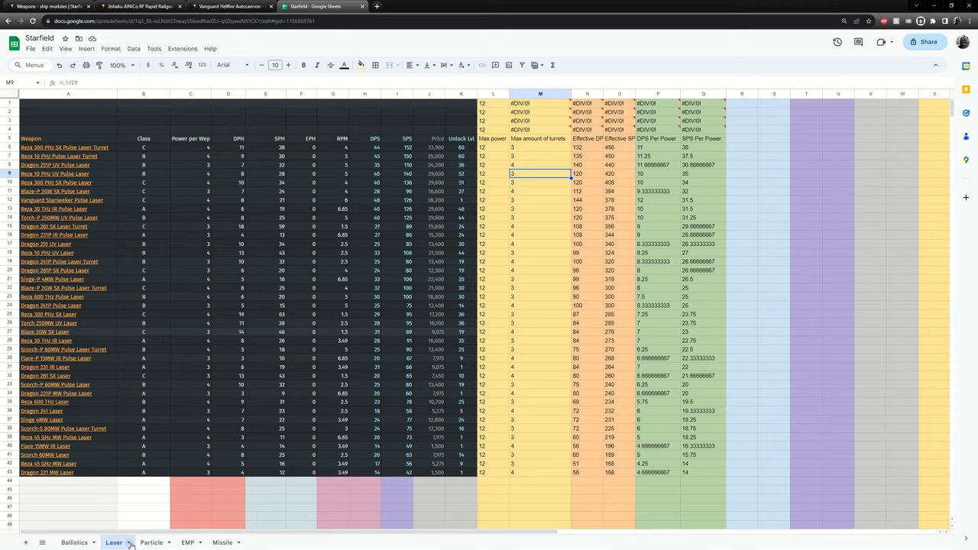
- Open the Particle sheet and check the second beam's effective damage values
{"action": "left_click", "coordinate": [151, 543]}
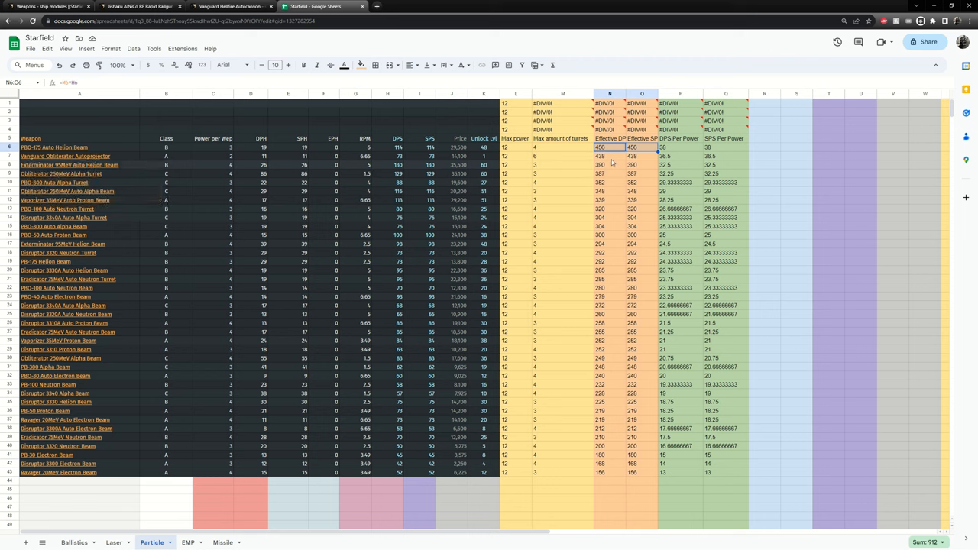
{"action": "left_click", "coordinate": [609, 156]}
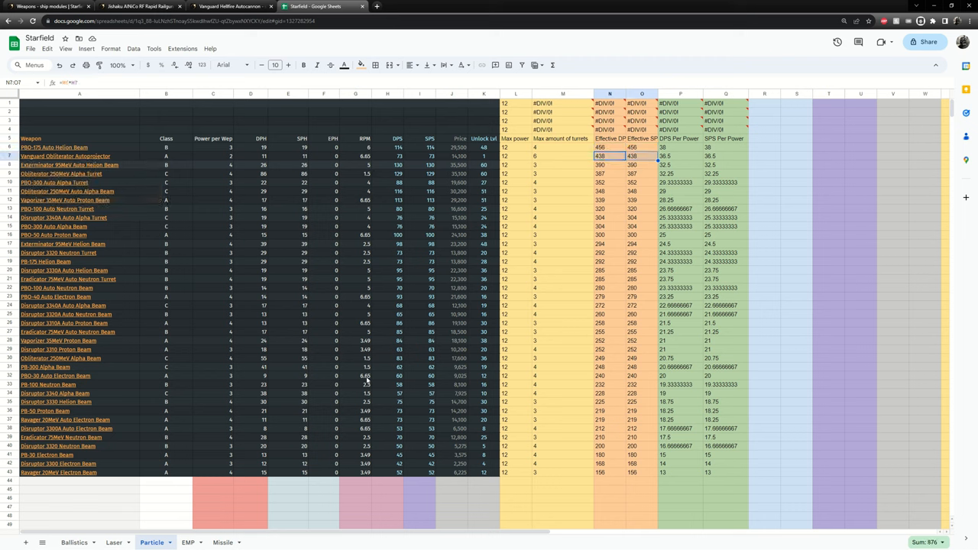
{"action": "left_click", "coordinate": [187, 543]}
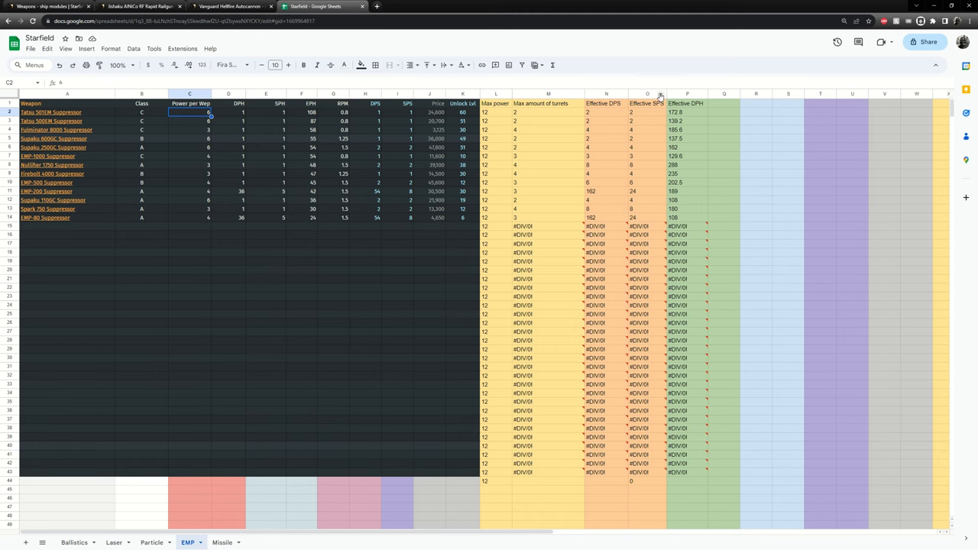
- Sort EMP suppressors Z to A on Effective DPH and check the top-ranked suppressor's row
{"action": "right_click", "coordinate": [687, 94]}
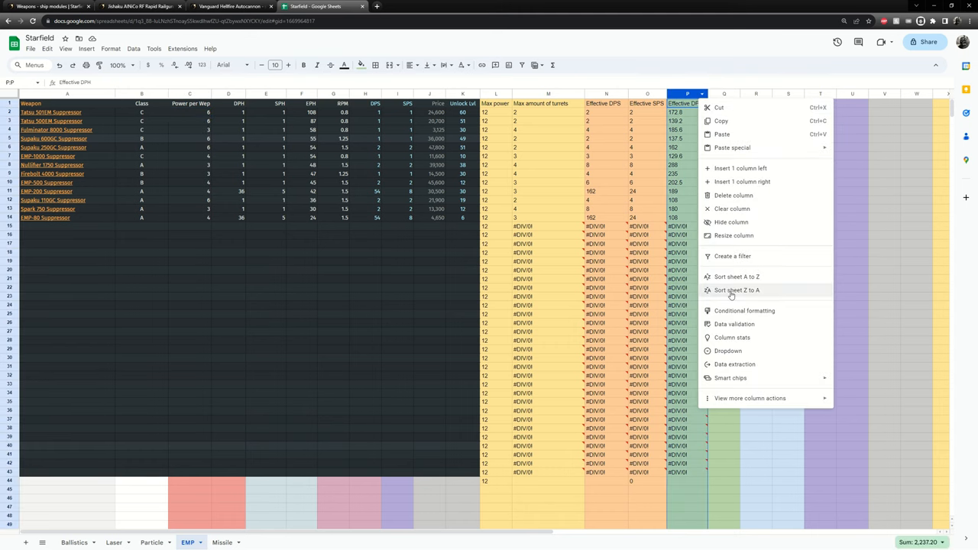
{"action": "left_click", "coordinate": [737, 289]}
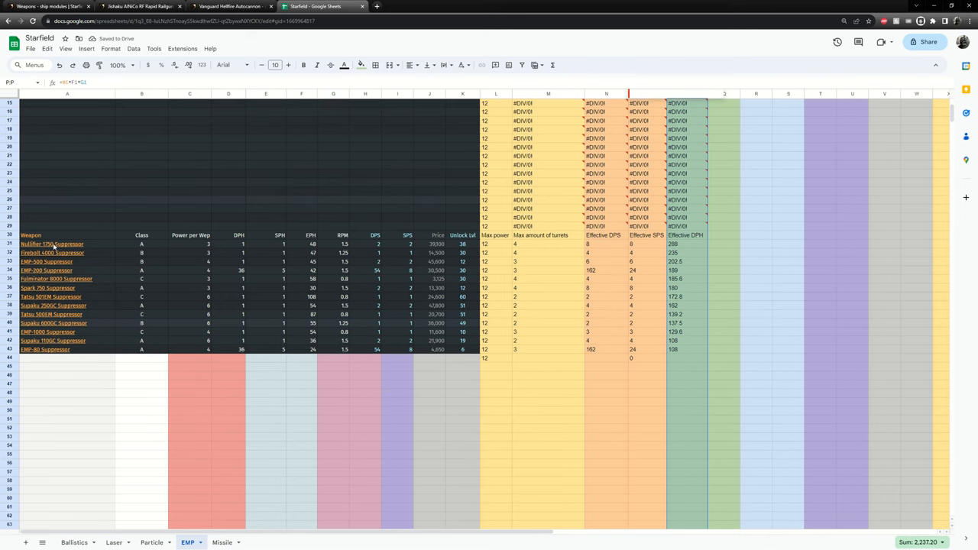
{"action": "left_click", "coordinate": [687, 244]}
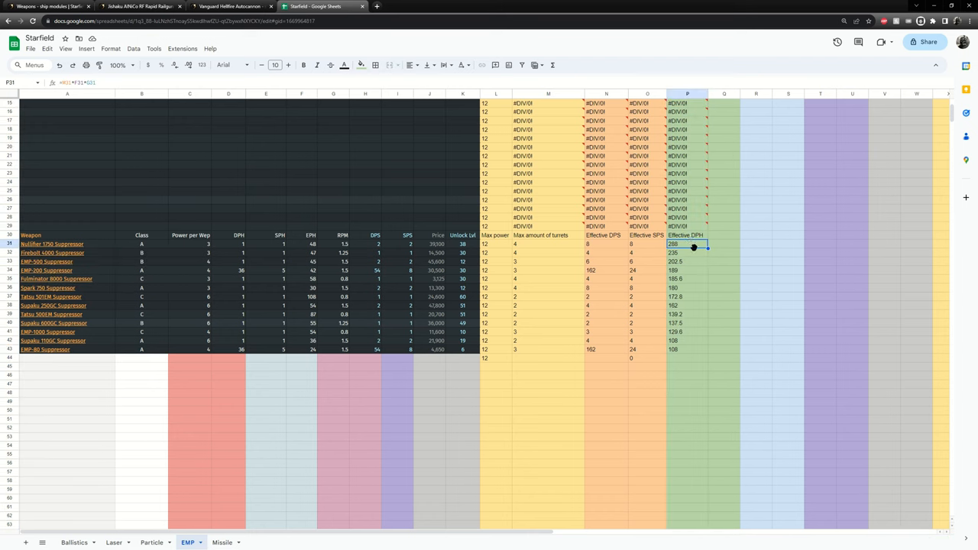
{"action": "mouse_move", "coordinate": [224, 254]}
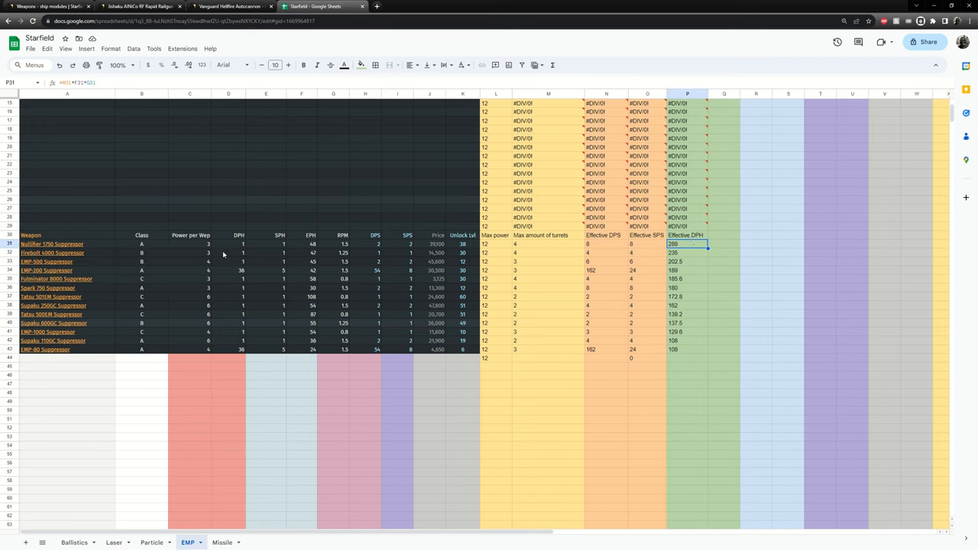
{"action": "left_click", "coordinate": [142, 244]}
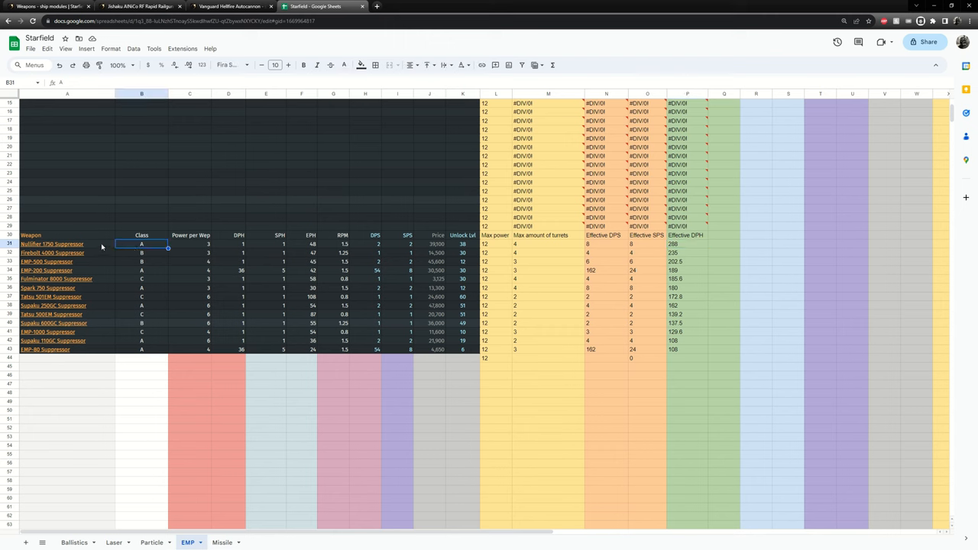
{"action": "left_click", "coordinate": [67, 244]}
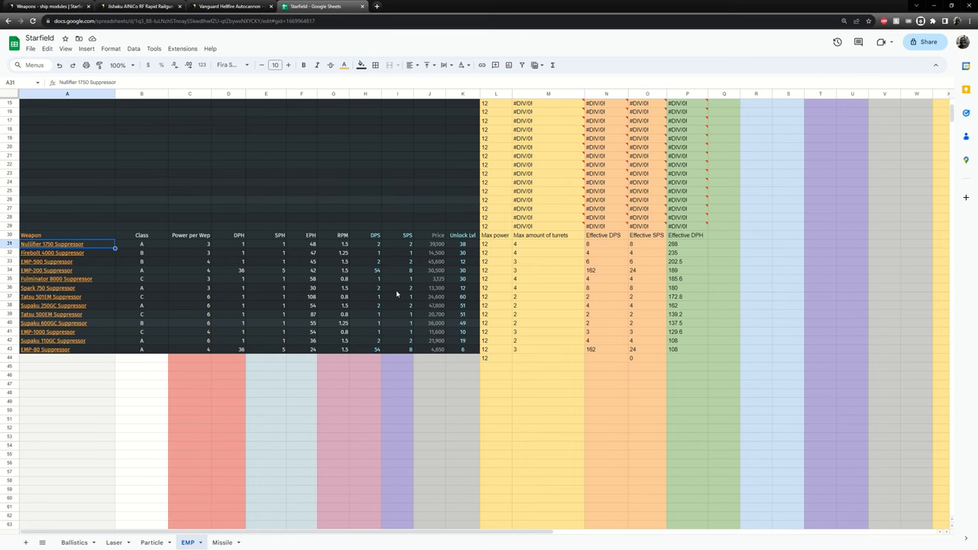
{"action": "left_click", "coordinate": [222, 542]}
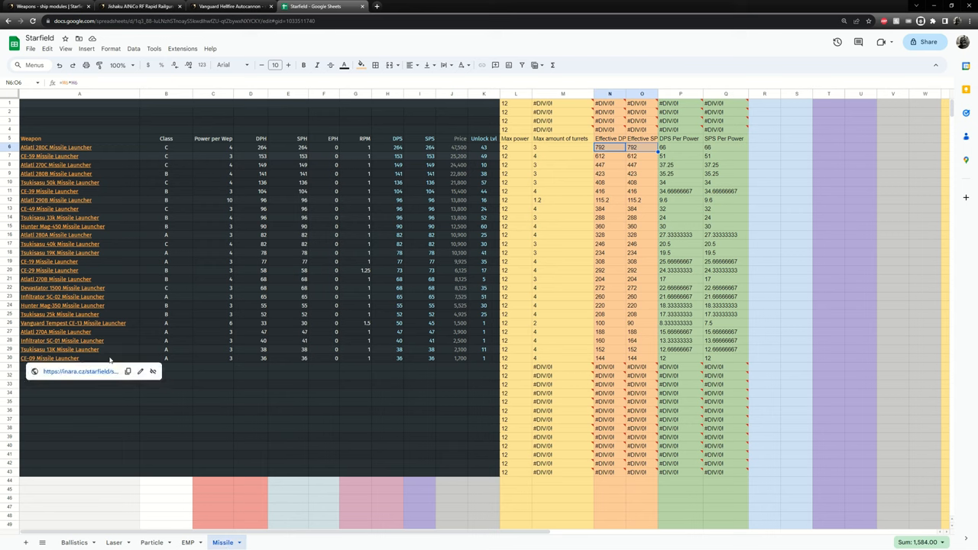
{"action": "mouse_move", "coordinate": [427, 201]}
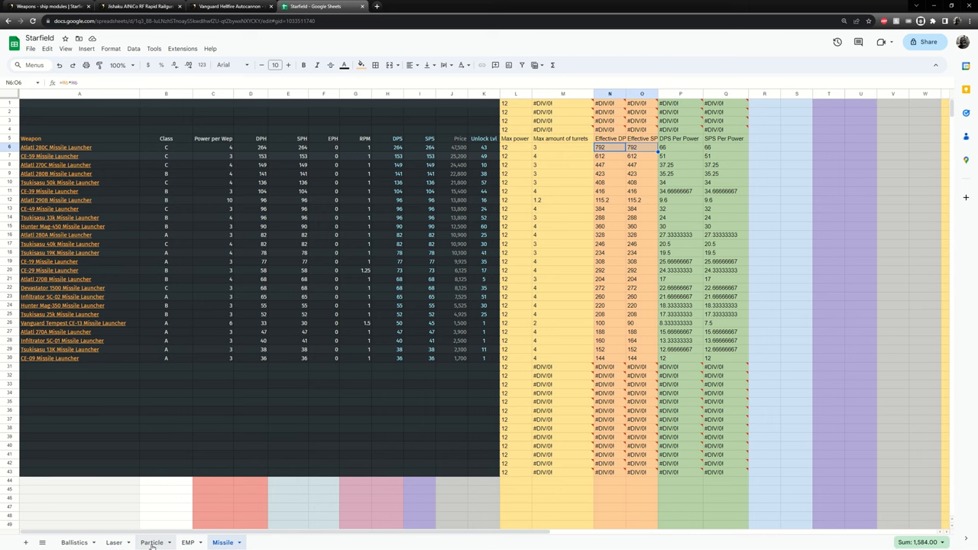
{"action": "left_click", "coordinate": [152, 542]}
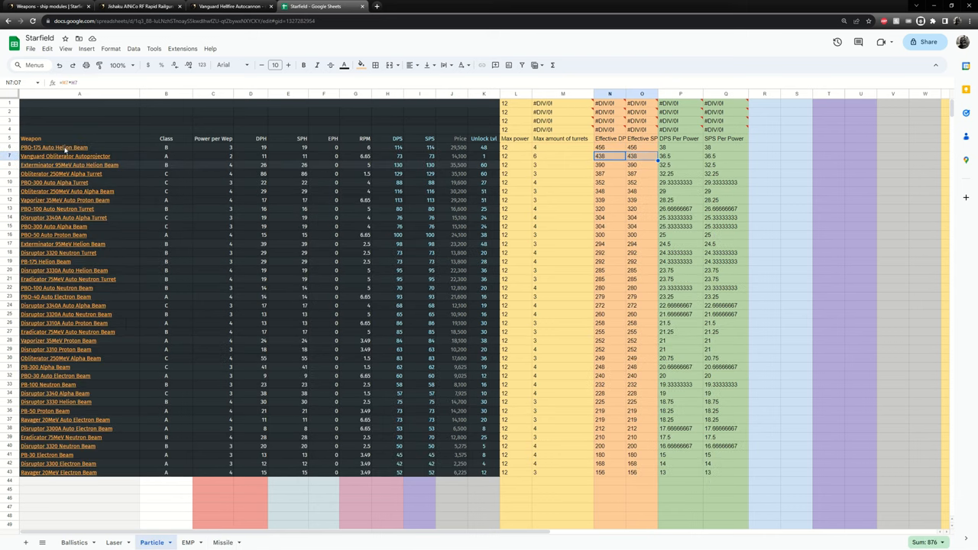
{"action": "mouse_move", "coordinate": [54, 146]}
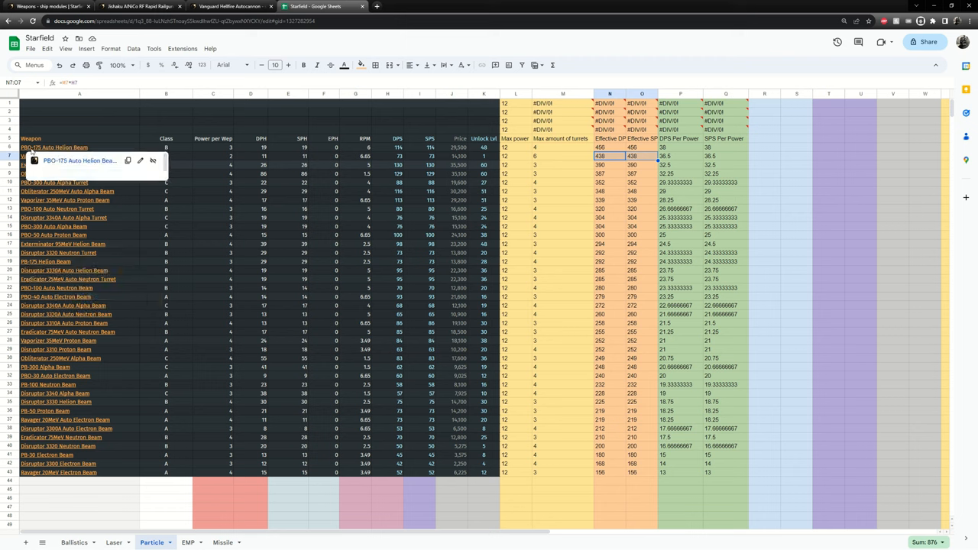
{"action": "left_click", "coordinate": [213, 147]}
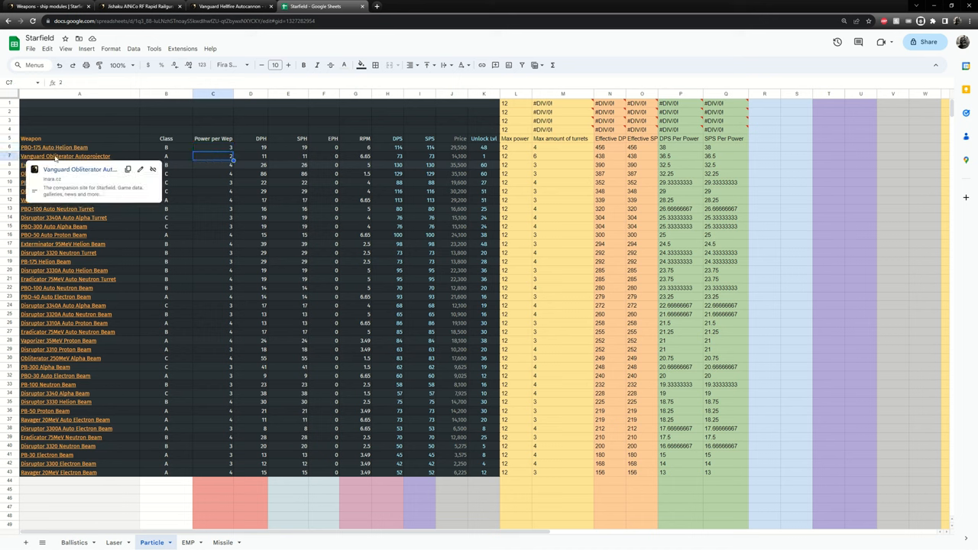
{"action": "mouse_move", "coordinate": [264, 203]}
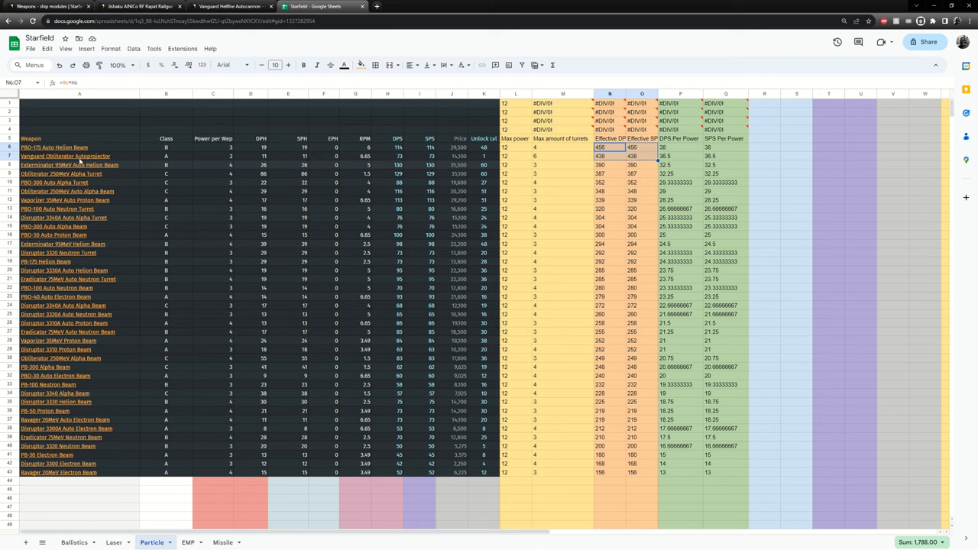
{"action": "left_click", "coordinate": [609, 156]}
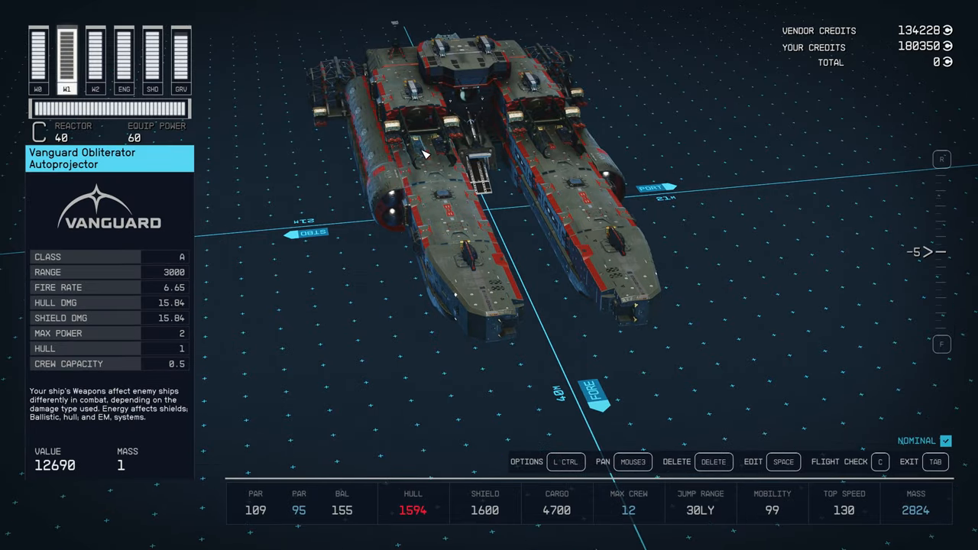
{"action": "mouse_move", "coordinate": [554, 138]}
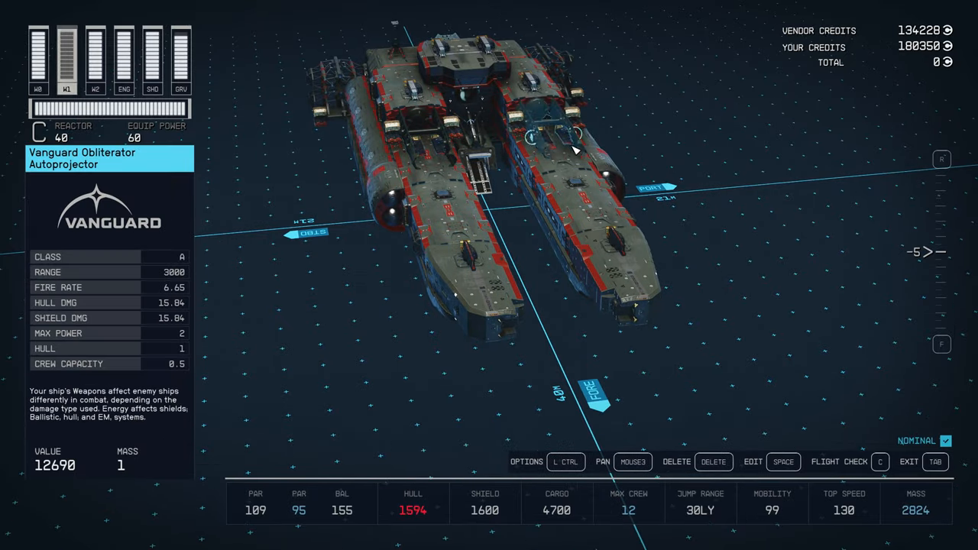
{"action": "left_click", "coordinate": [96, 60]}
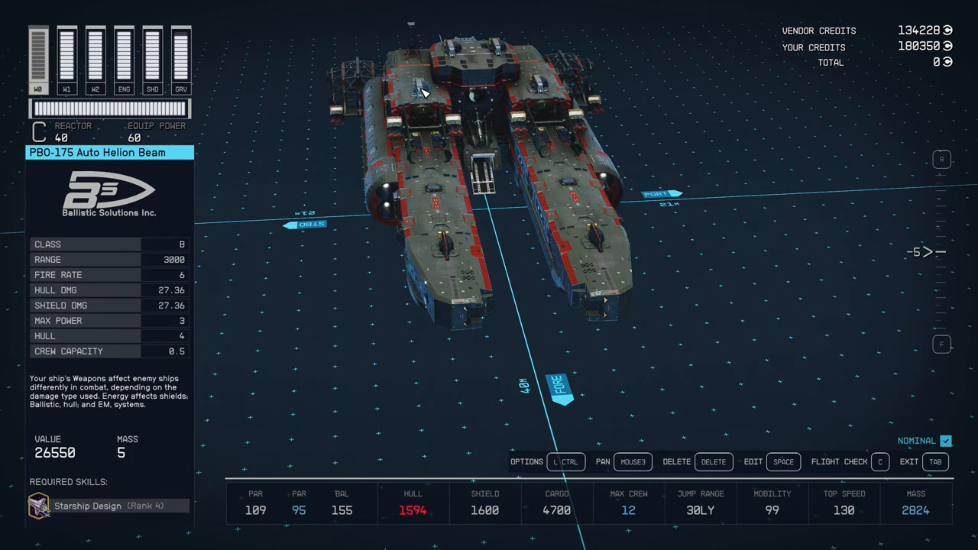
{"action": "left_click", "coordinate": [470, 57]}
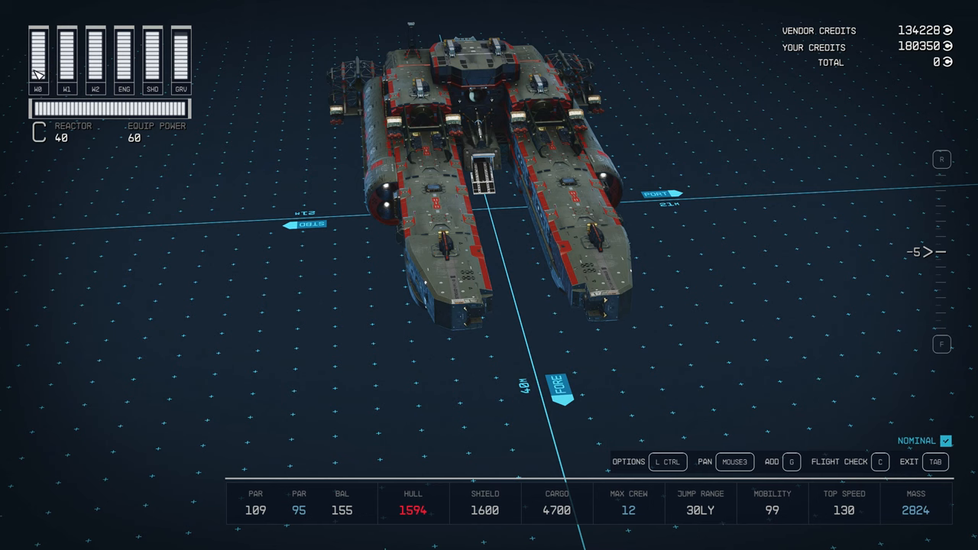
{"action": "mouse_move", "coordinate": [68, 68]}
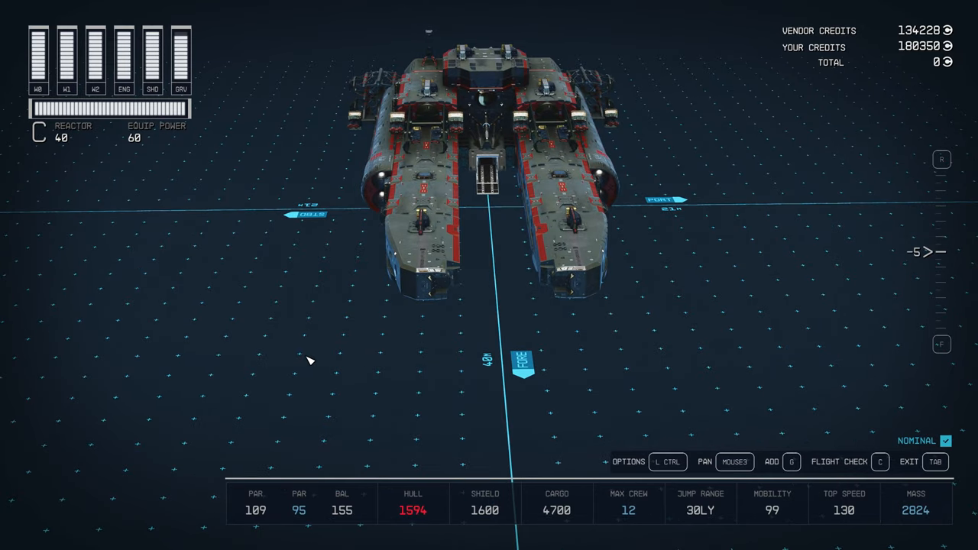
{"action": "mouse_move", "coordinate": [251, 501]}
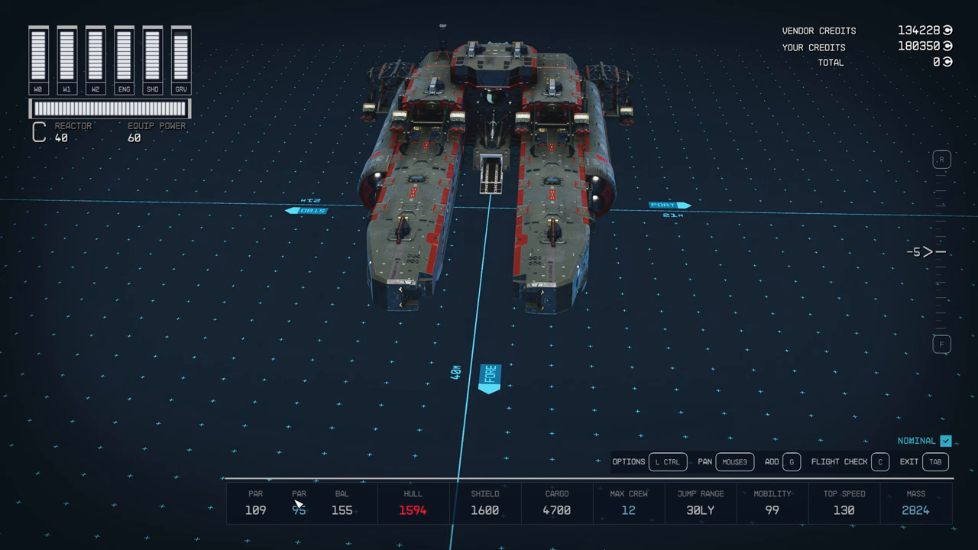
{"action": "left_click", "coordinate": [407, 235]}
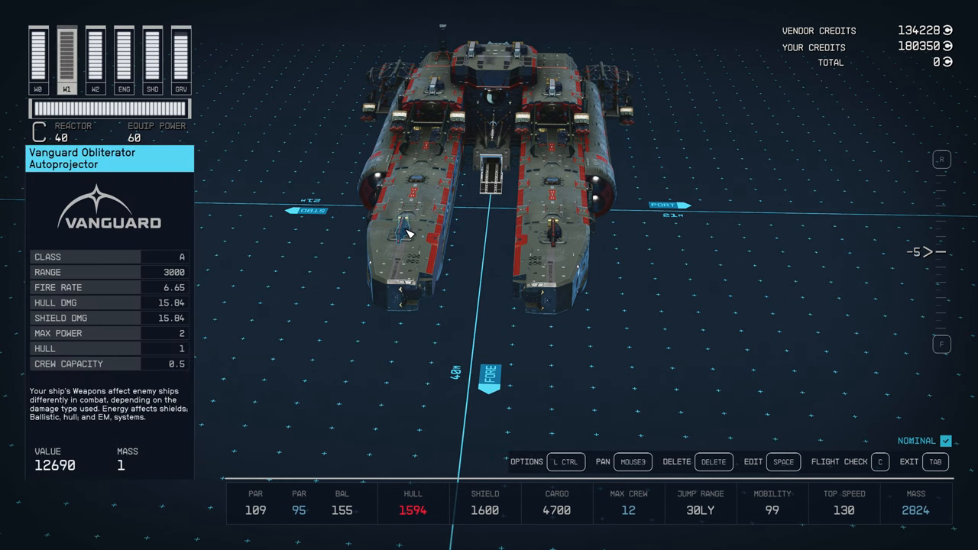